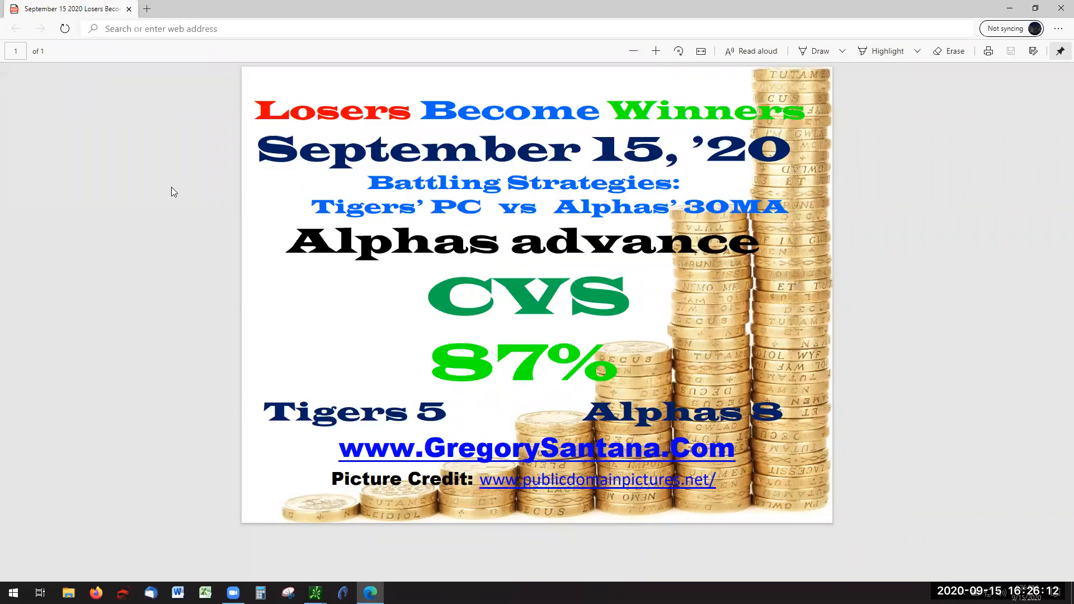
{"action": "mouse_move", "coordinate": [288, 317]}
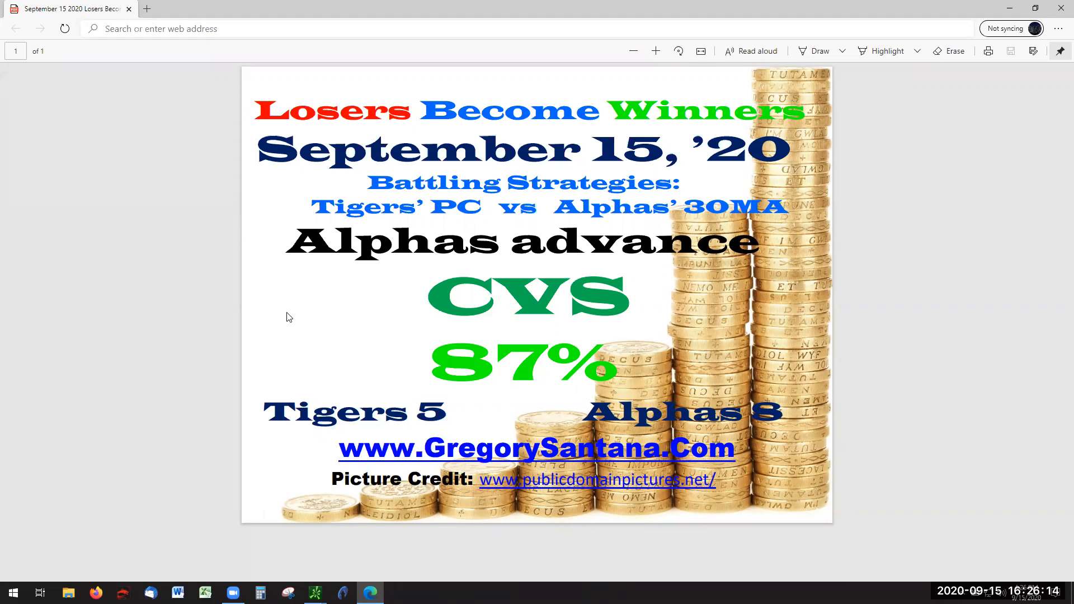
{"action": "mouse_move", "coordinate": [829, 110]}
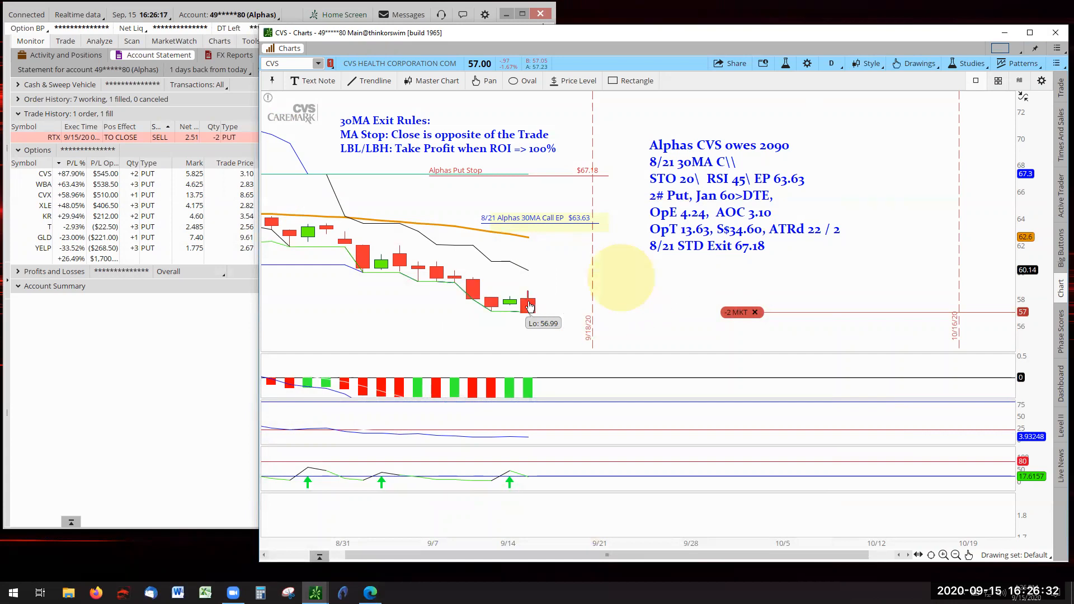
{"action": "mouse_move", "coordinate": [530, 241]}
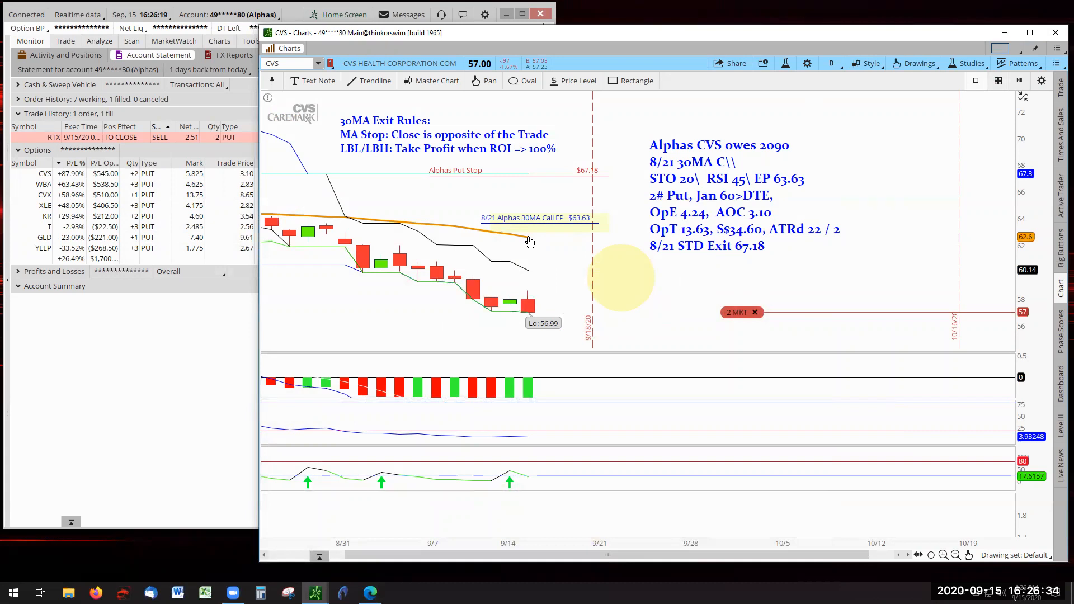
{"action": "mouse_move", "coordinate": [547, 247]}
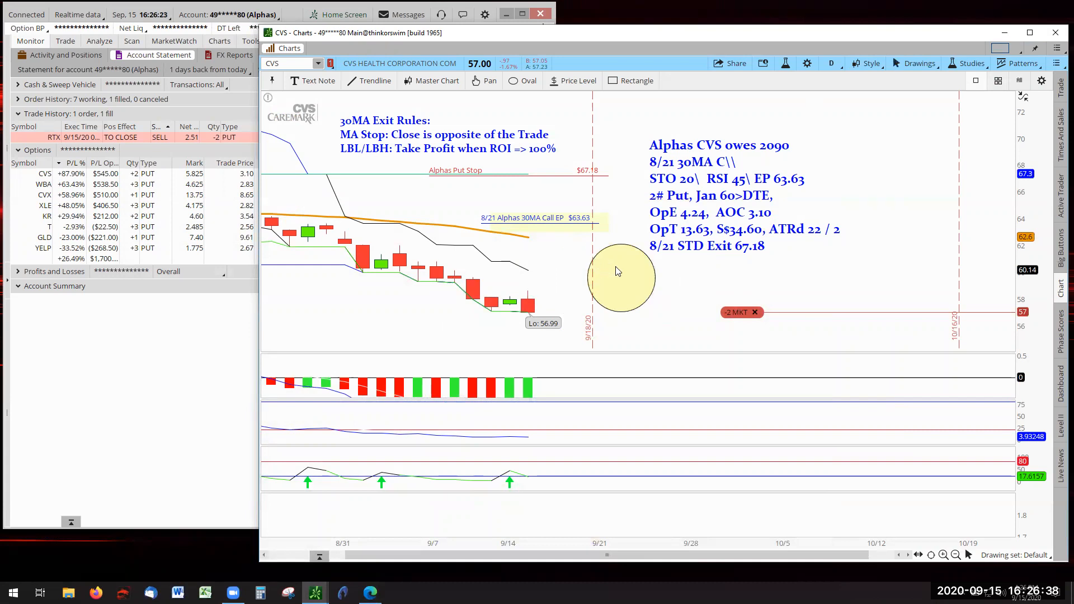
{"action": "mouse_move", "coordinate": [686, 302]}
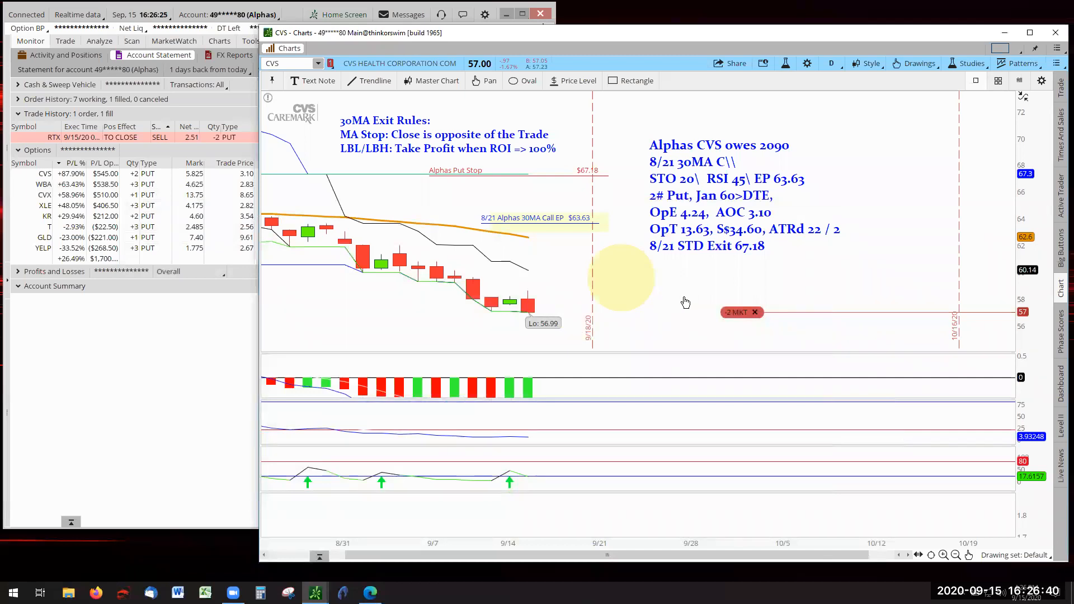
{"action": "mouse_move", "coordinate": [556, 305]}
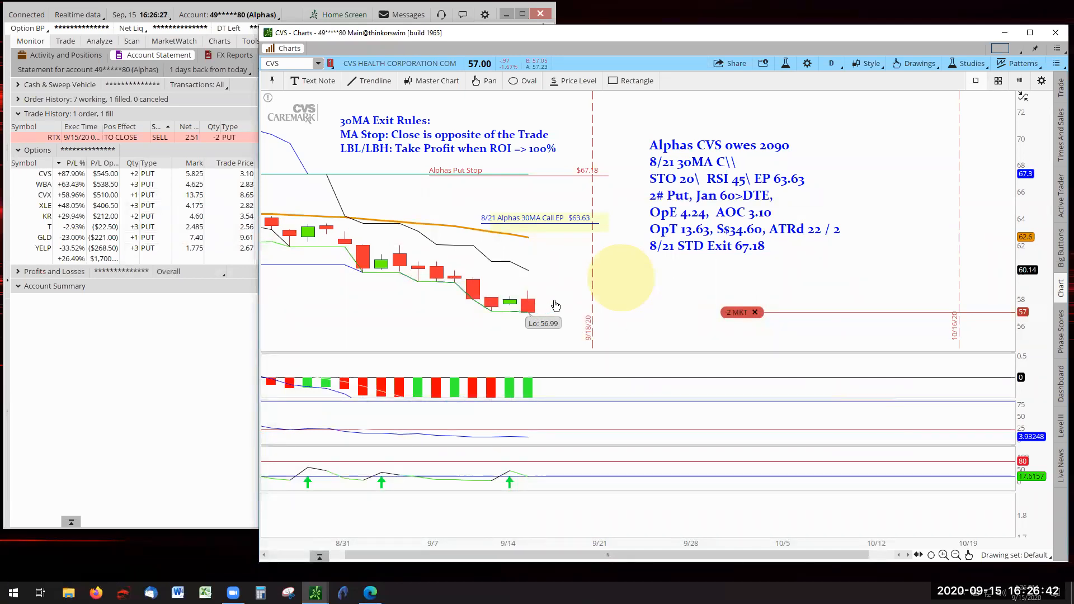
{"action": "mouse_move", "coordinate": [630, 270]}
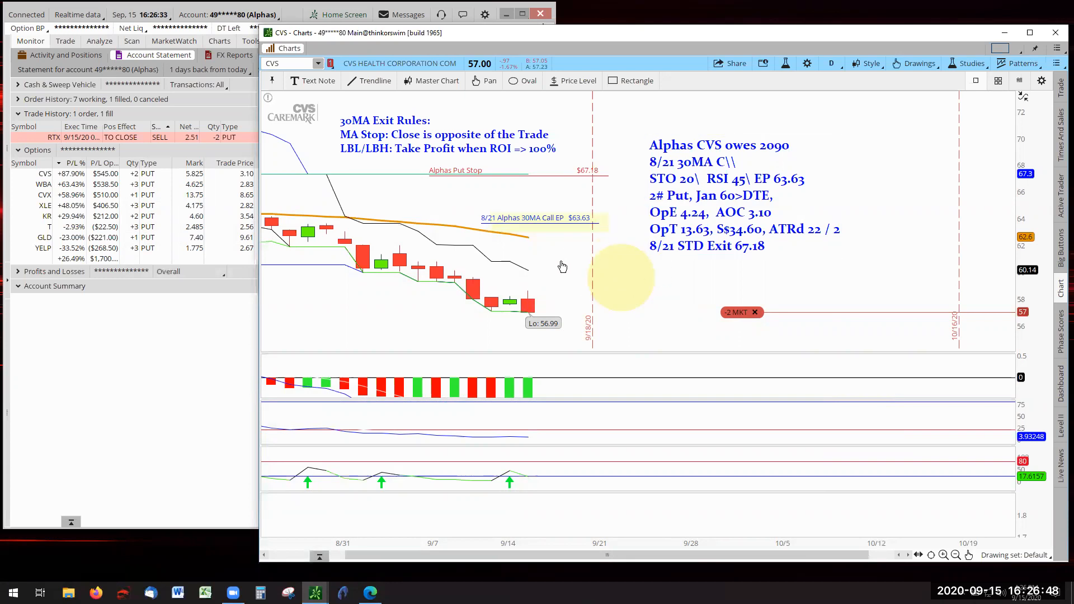
{"action": "mouse_move", "coordinate": [93, 369]}
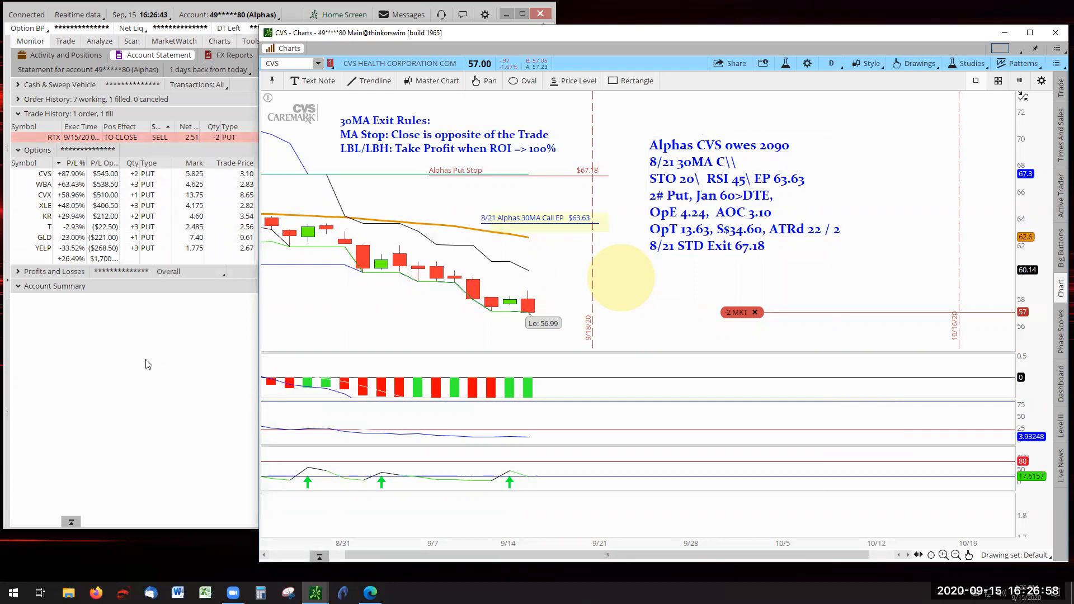
{"action": "mouse_move", "coordinate": [133, 355]}
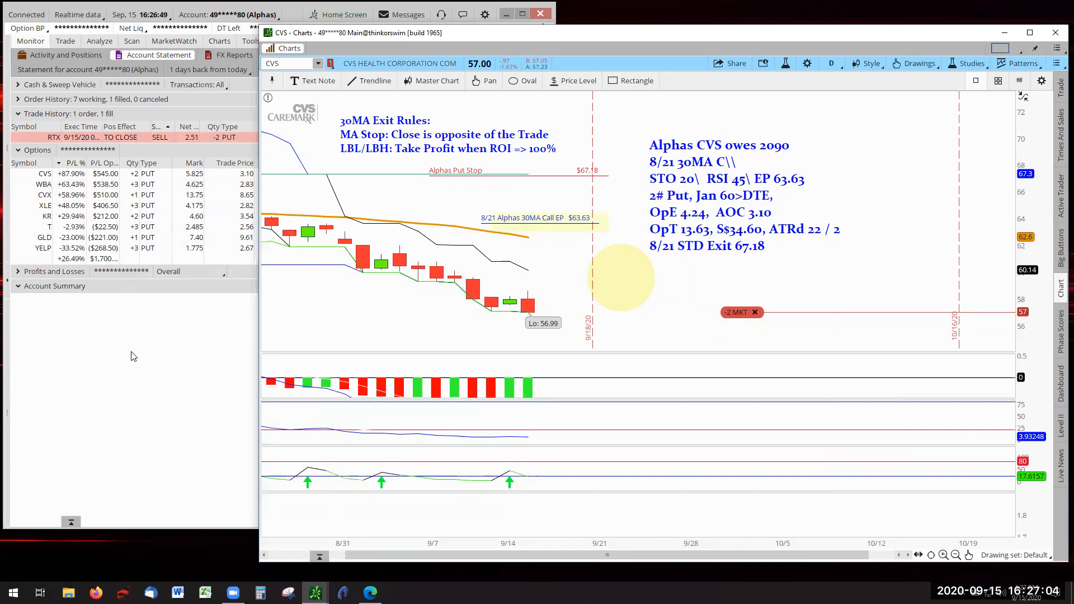
{"action": "mouse_move", "coordinate": [165, 289]}
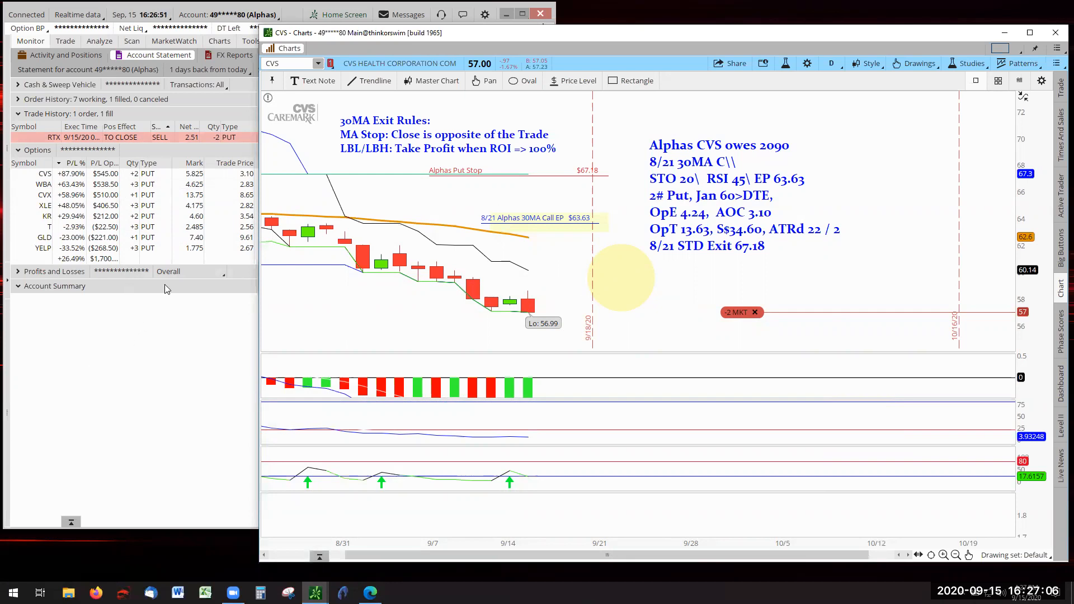
{"action": "mouse_move", "coordinate": [317, 64]}
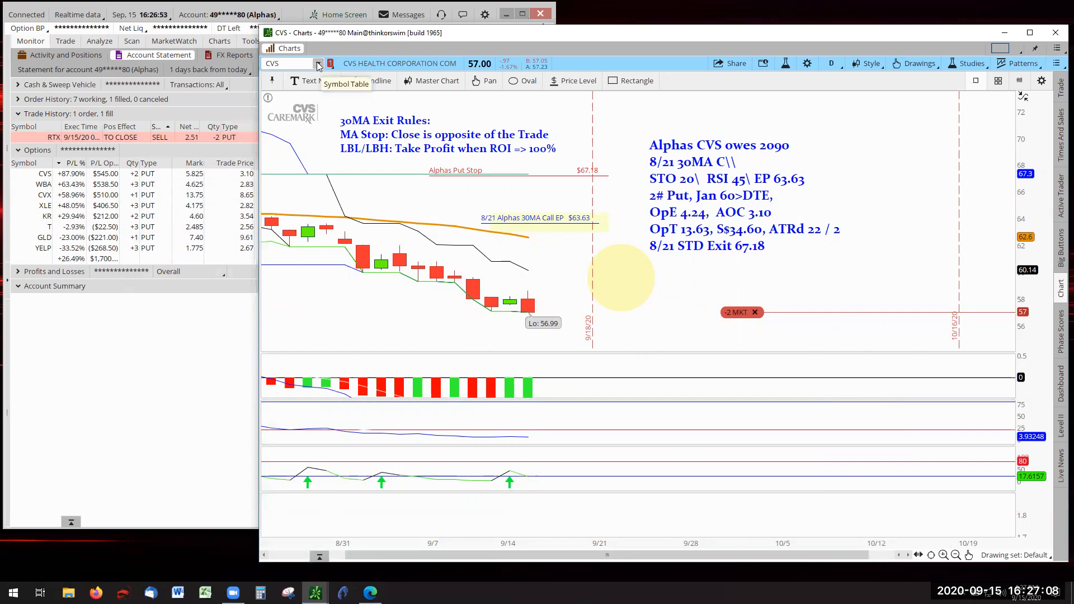
- Switch the chart to WBA to review its 30MA exit rules, 40.12 entry and $44 stop
{"action": "left_click", "coordinate": [317, 62]}
{"action": "type", "text": "WBA"}
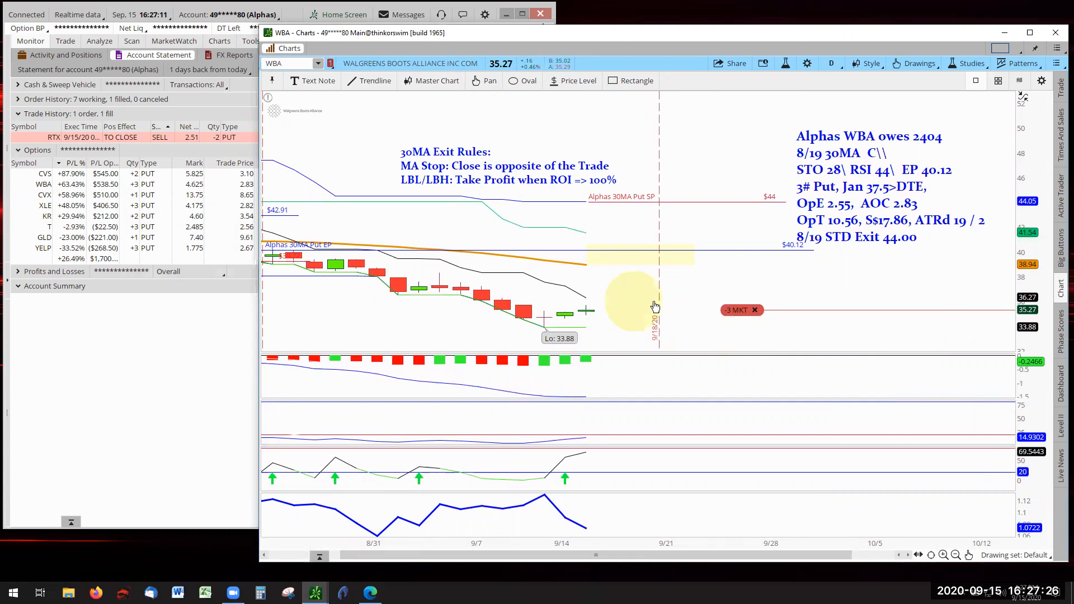
{"action": "mouse_move", "coordinate": [582, 314]}
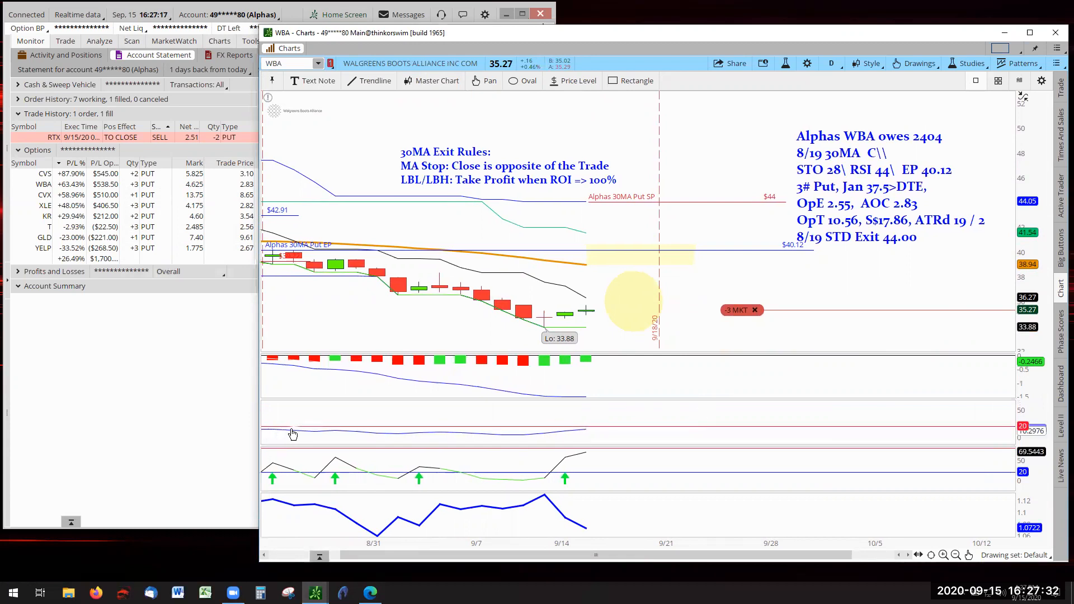
{"action": "mouse_move", "coordinate": [386, 439]}
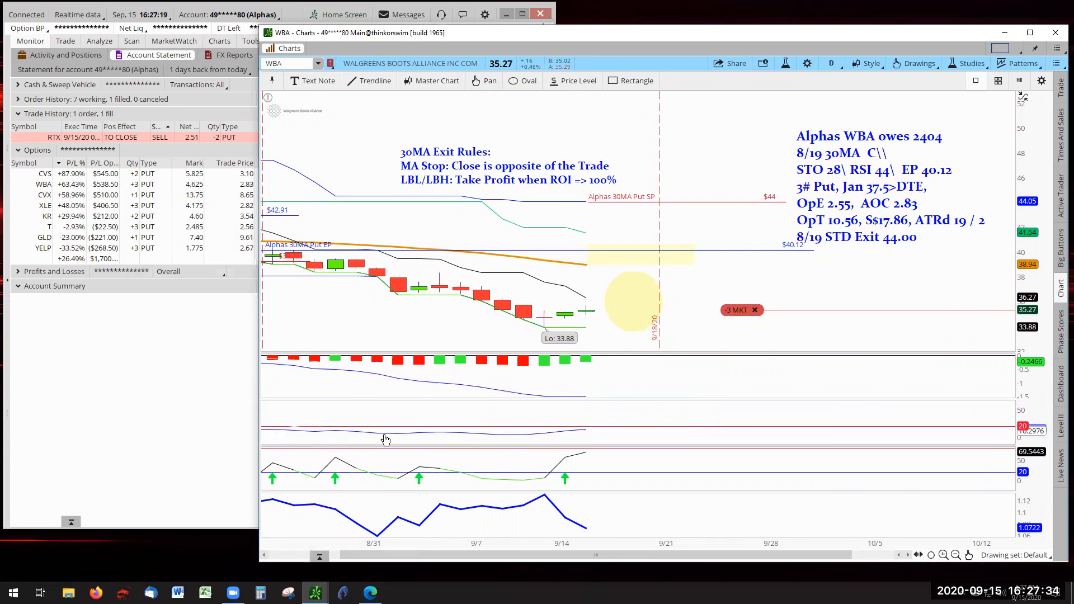
{"action": "mouse_move", "coordinate": [603, 429]}
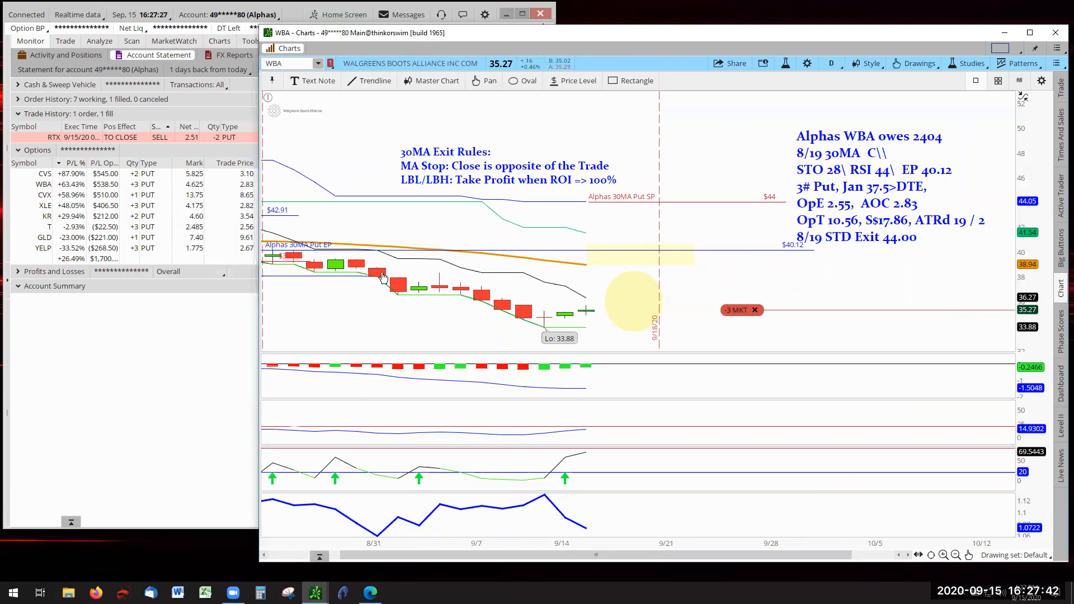
{"action": "mouse_move", "coordinate": [526, 313]}
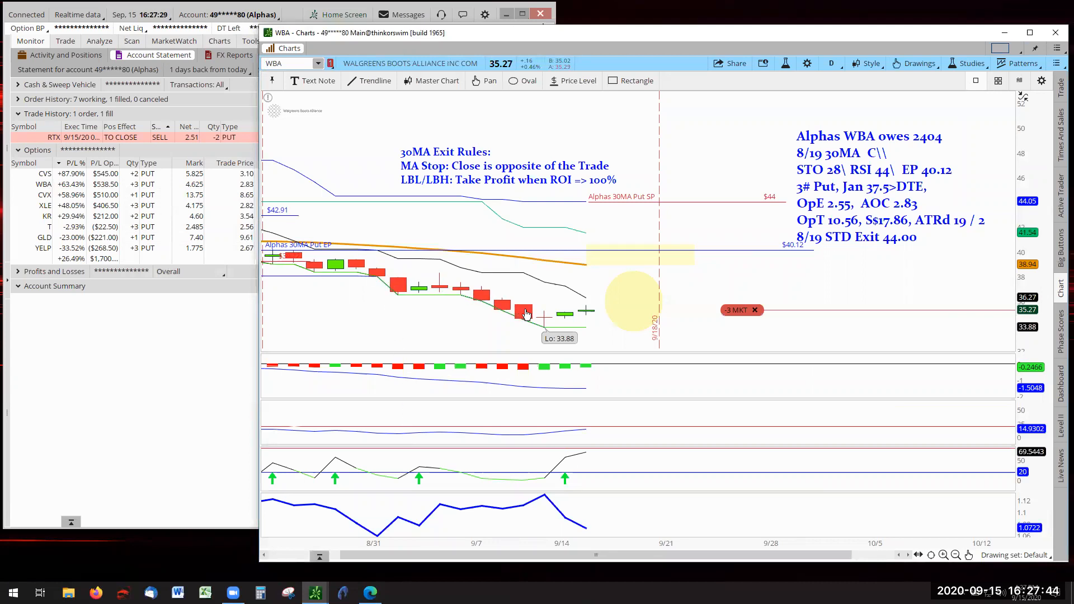
{"action": "mouse_move", "coordinate": [588, 312]}
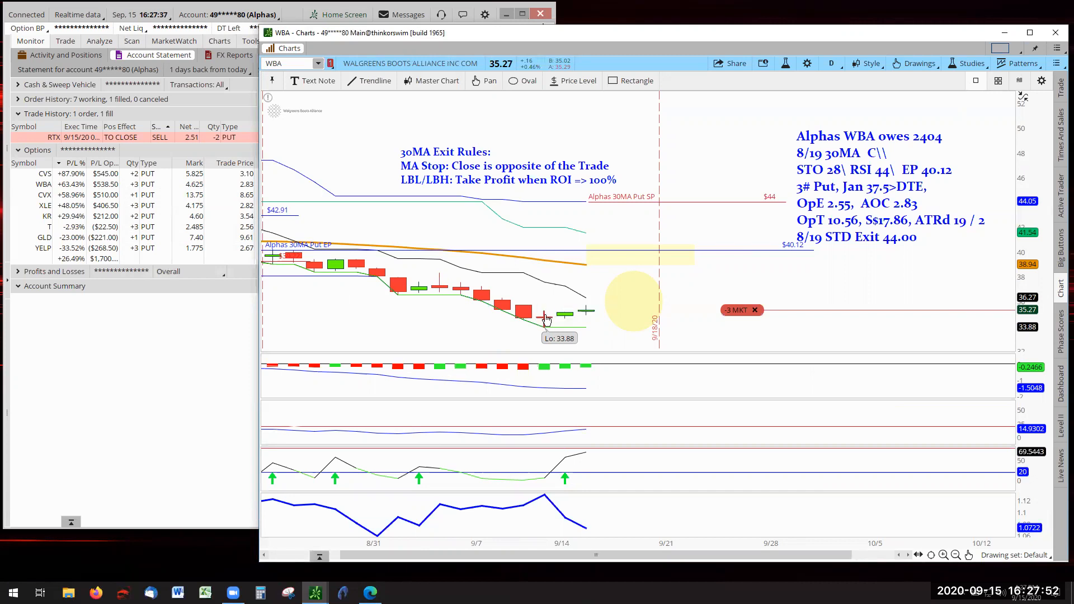
{"action": "mouse_move", "coordinate": [688, 411]}
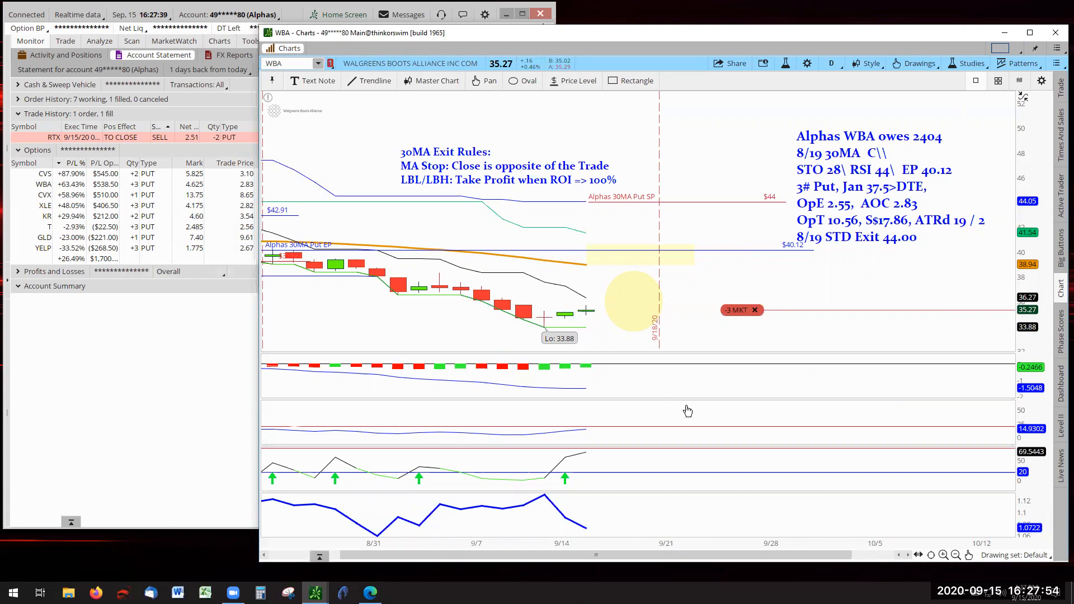
{"action": "mouse_move", "coordinate": [678, 283]}
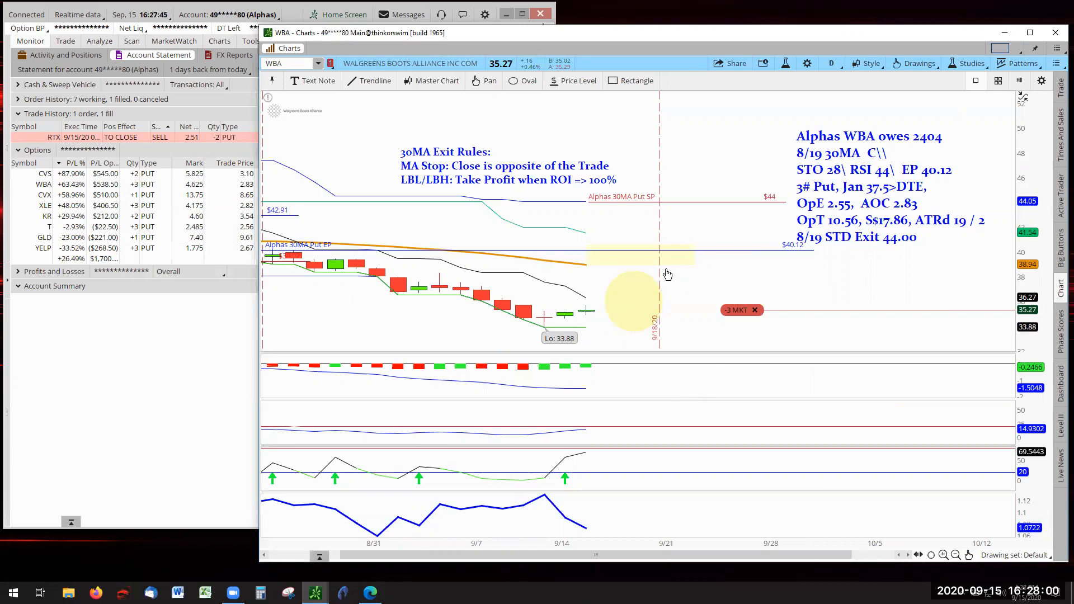
{"action": "mouse_move", "coordinate": [698, 289]}
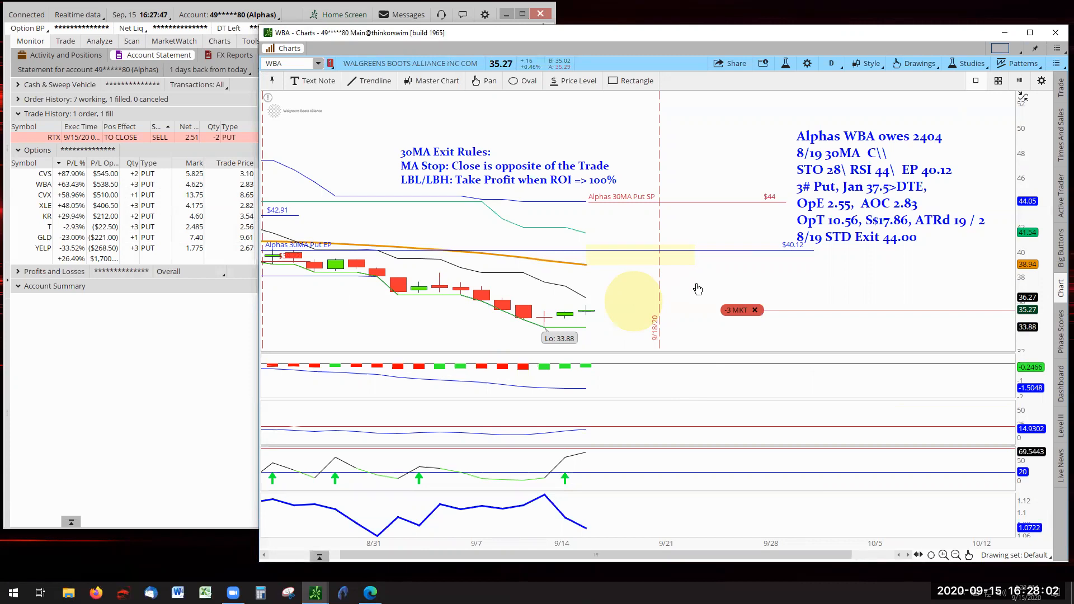
{"action": "mouse_move", "coordinate": [138, 373]}
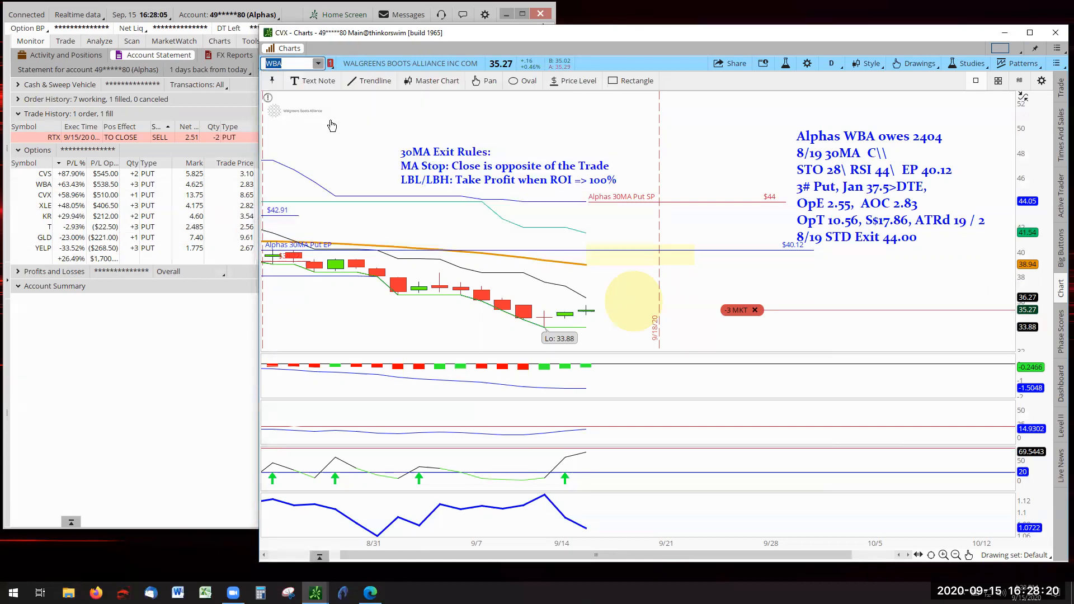
{"action": "type", "text": "CVX"}
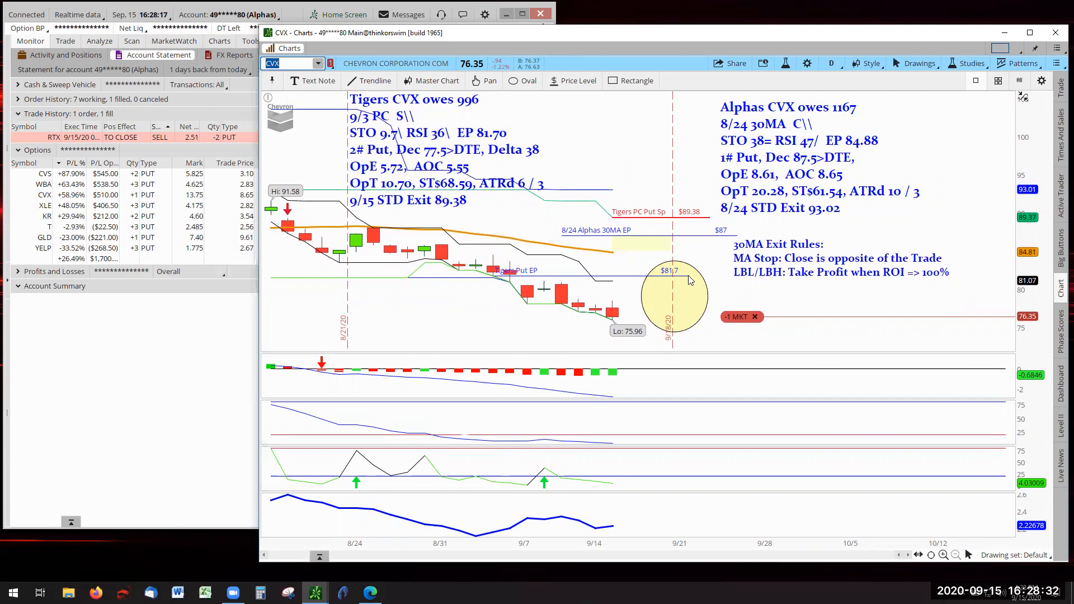
{"action": "mouse_move", "coordinate": [660, 295]}
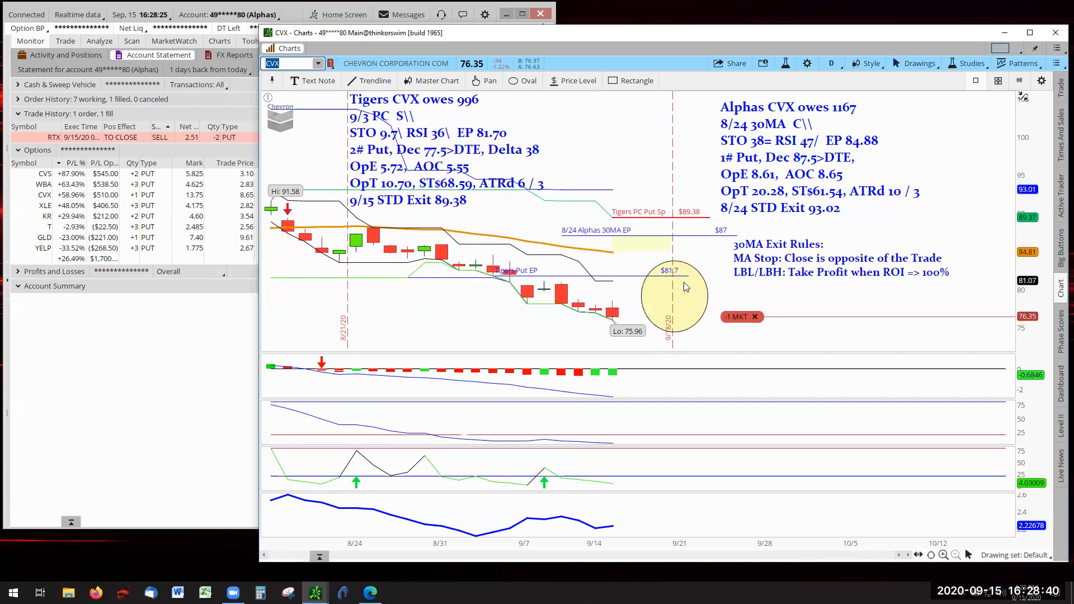
{"action": "mouse_move", "coordinate": [711, 262]}
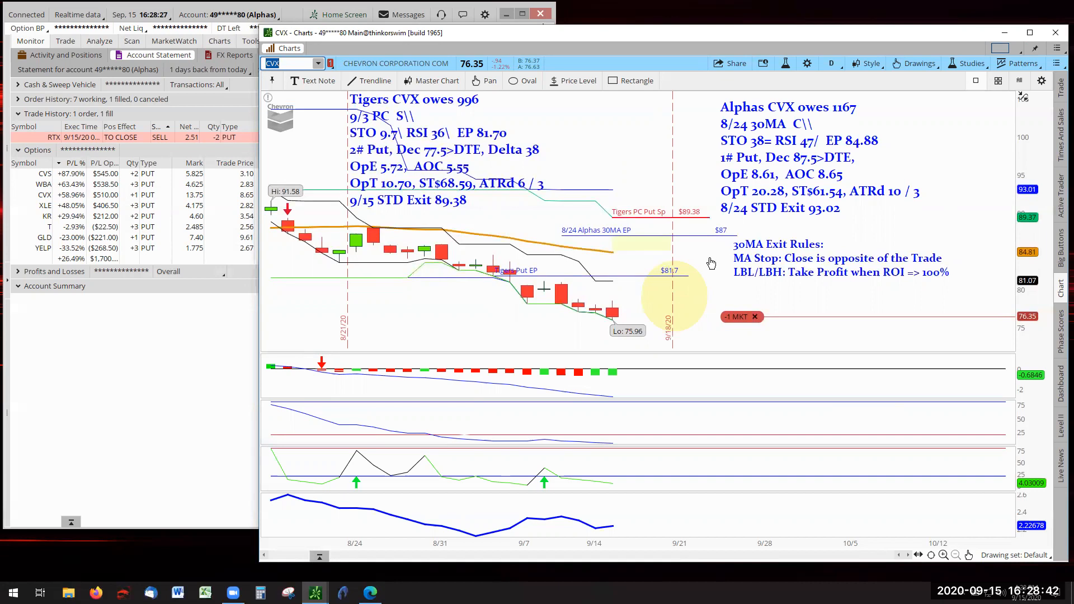
{"action": "mouse_move", "coordinate": [715, 270]}
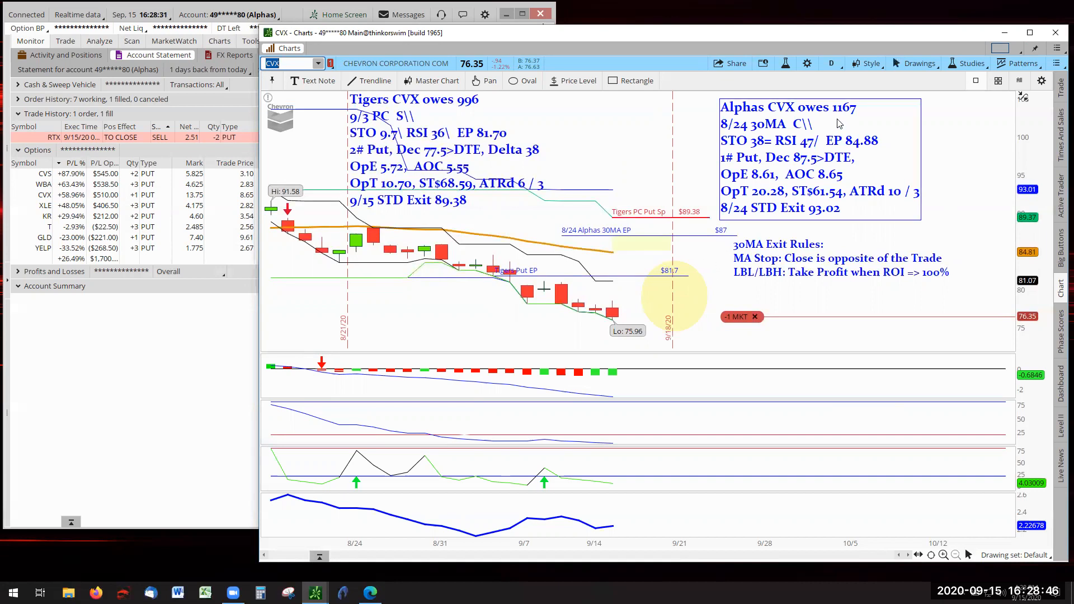
{"action": "mouse_move", "coordinate": [133, 401]}
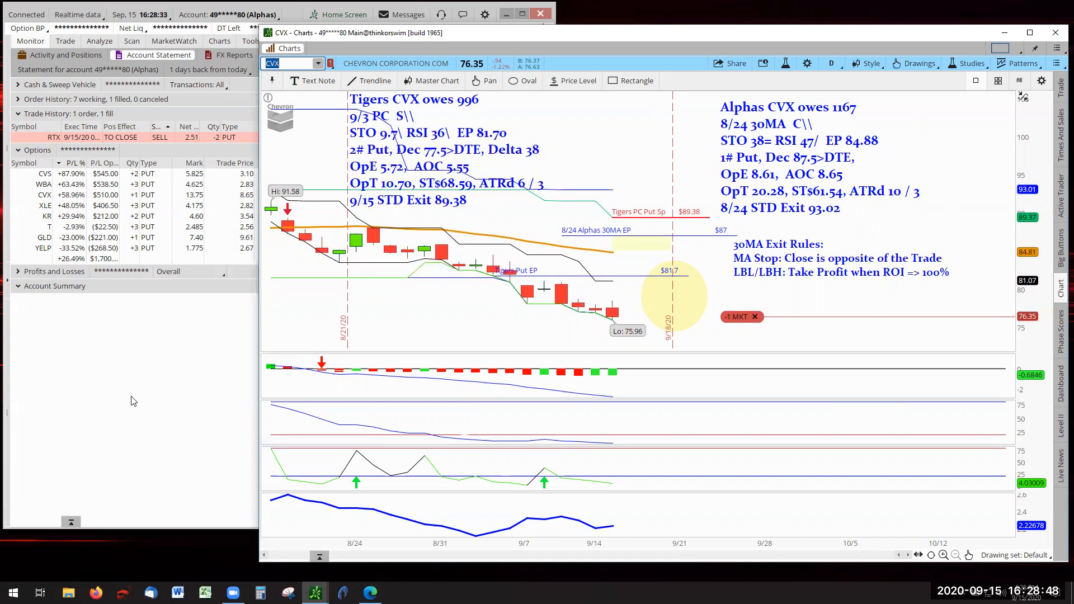
{"action": "mouse_move", "coordinate": [101, 361]}
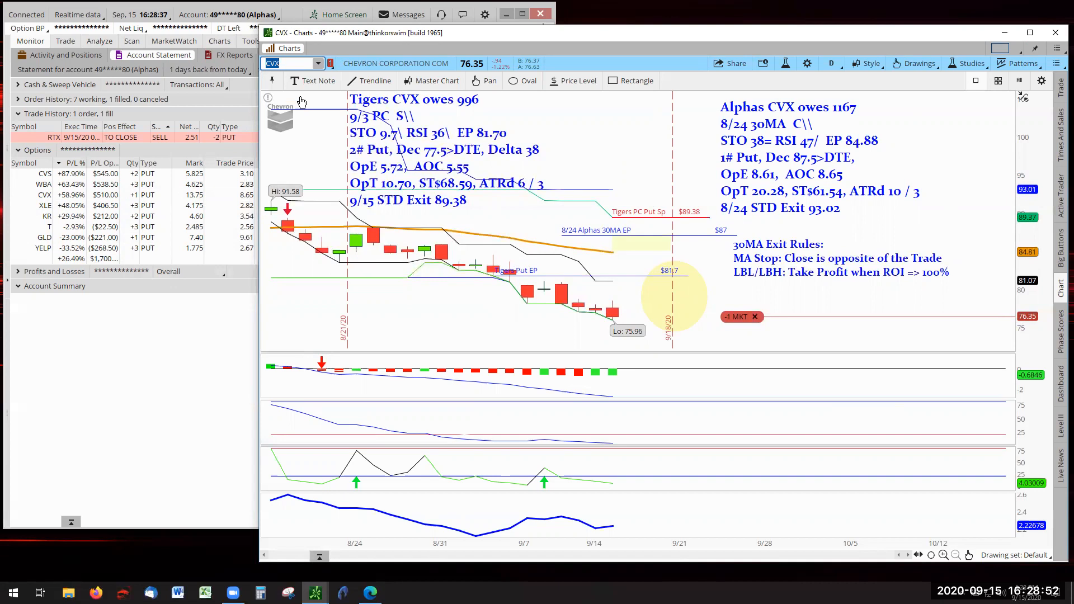
- Load the XLE position chart showing its 35.96 entry and 39.54 exit levels
{"action": "left_click", "coordinate": [291, 63]}
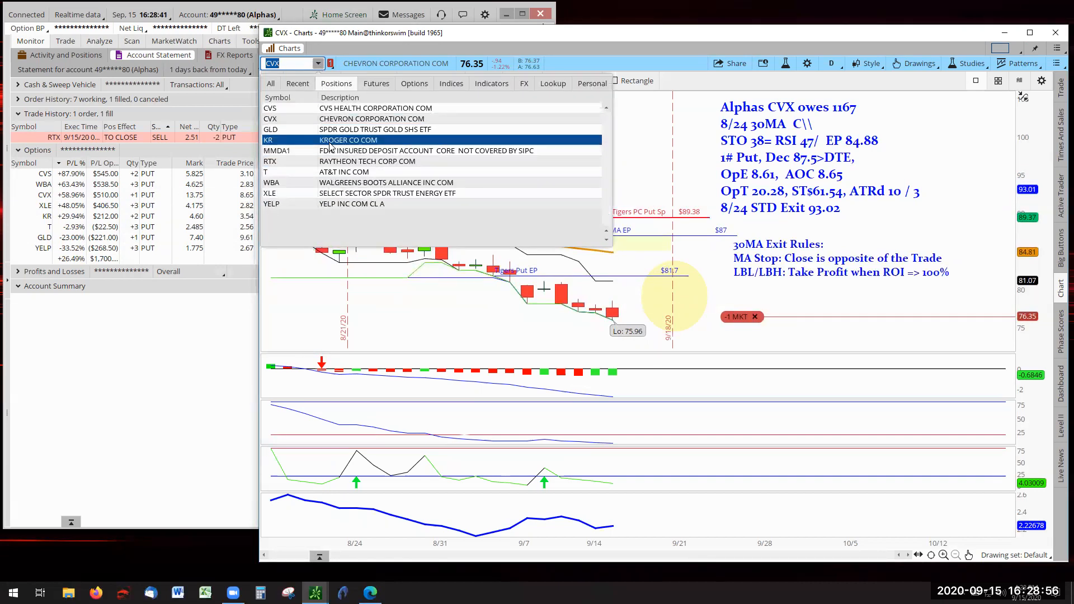
{"action": "left_click", "coordinate": [270, 194]}
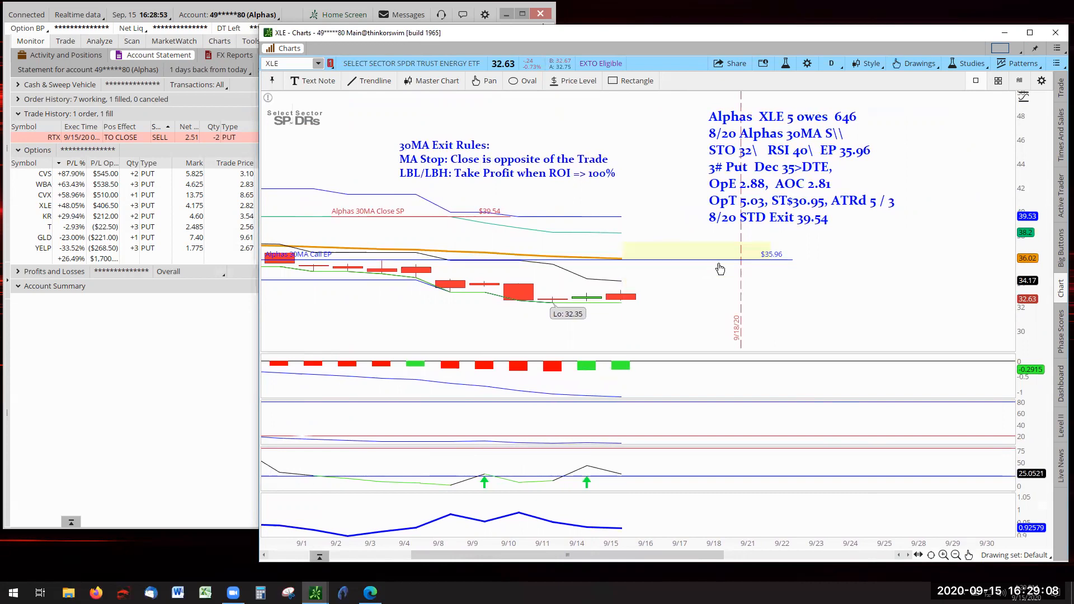
{"action": "mouse_move", "coordinate": [626, 266]}
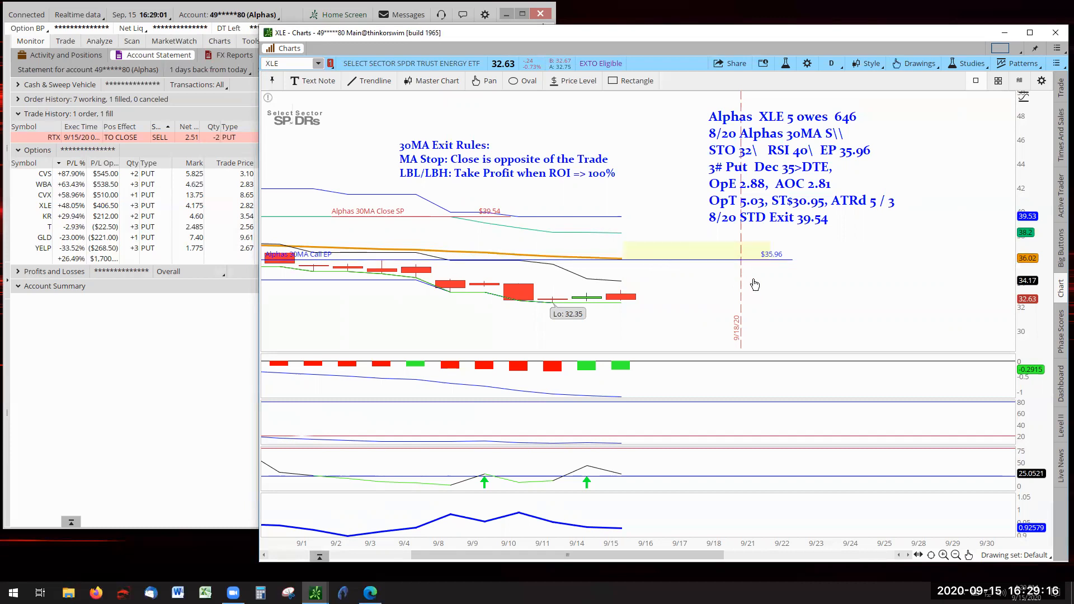
{"action": "mouse_move", "coordinate": [660, 332]}
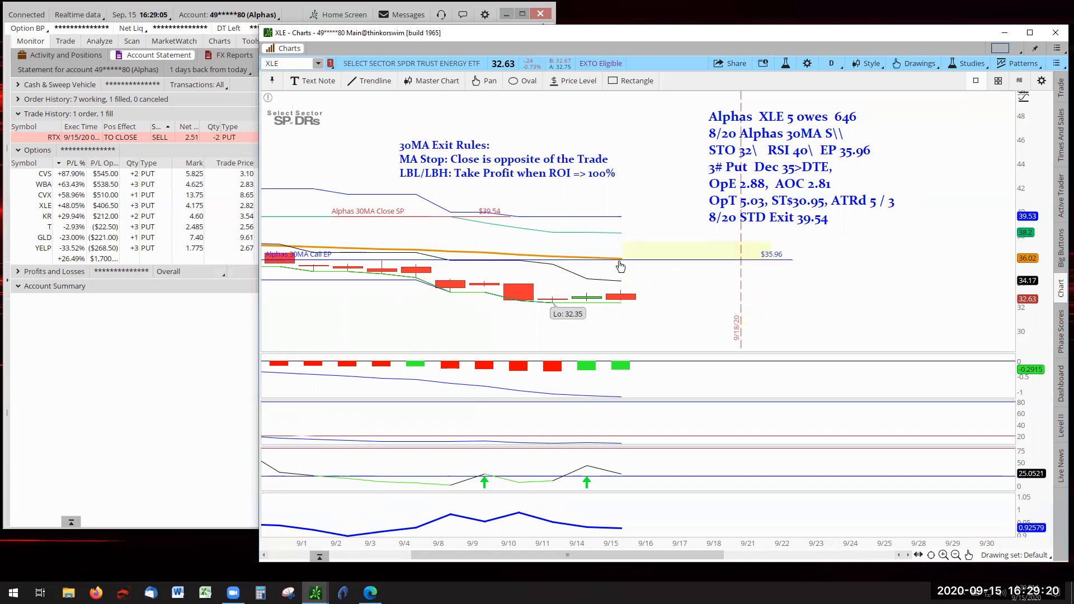
{"action": "mouse_move", "coordinate": [704, 275]}
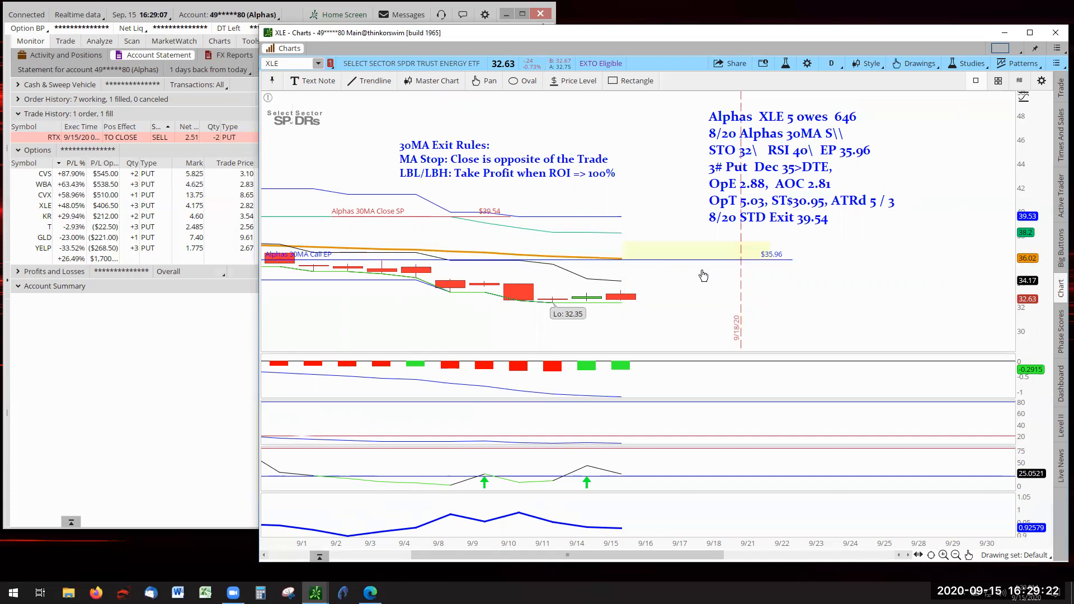
{"action": "mouse_move", "coordinate": [783, 279]}
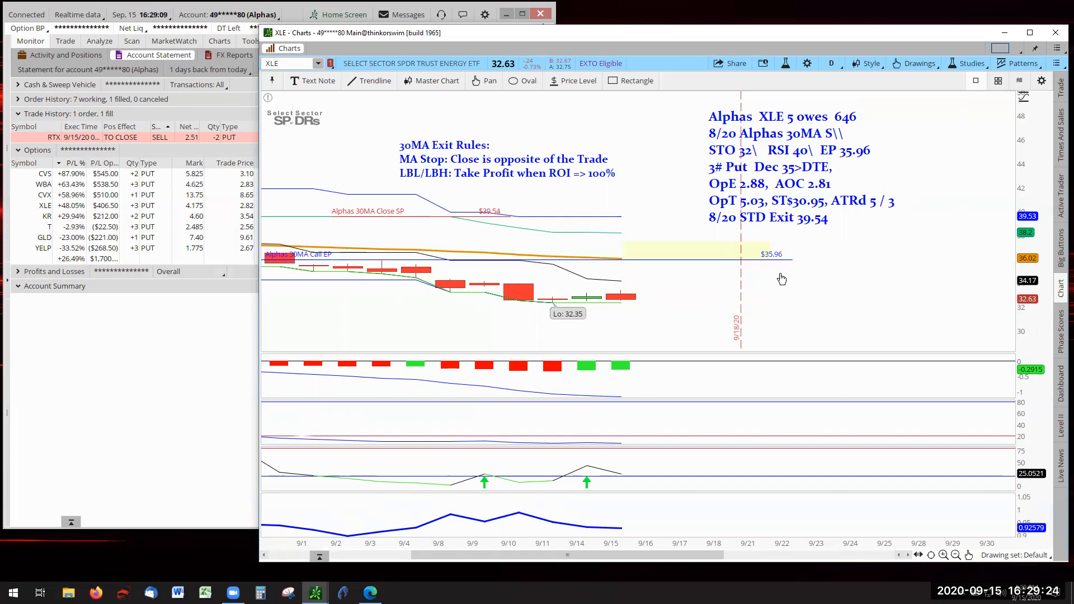
{"action": "mouse_move", "coordinate": [764, 279]}
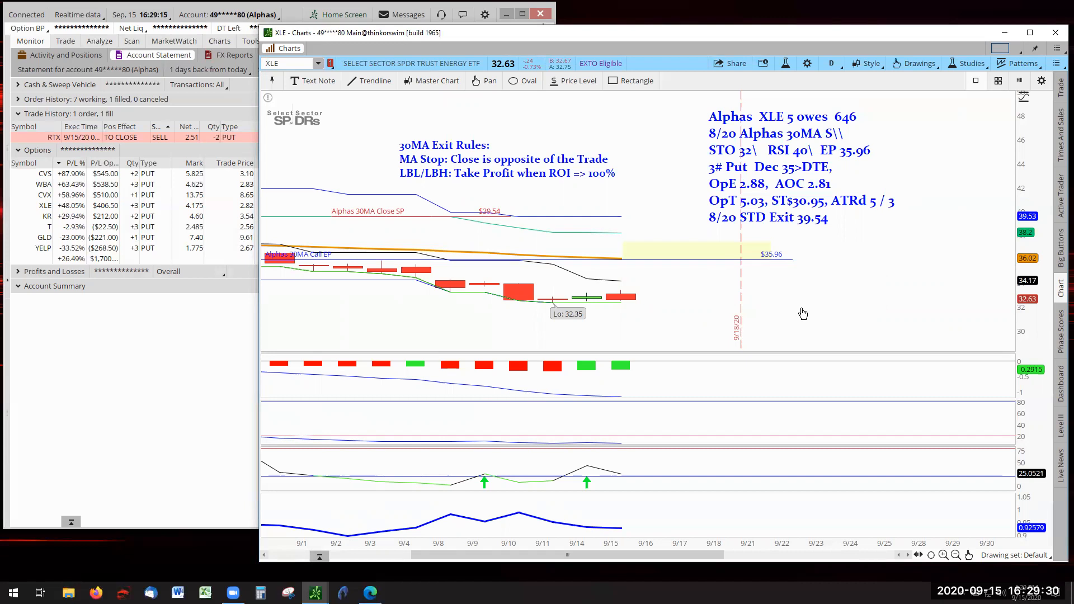
{"action": "mouse_move", "coordinate": [820, 313]}
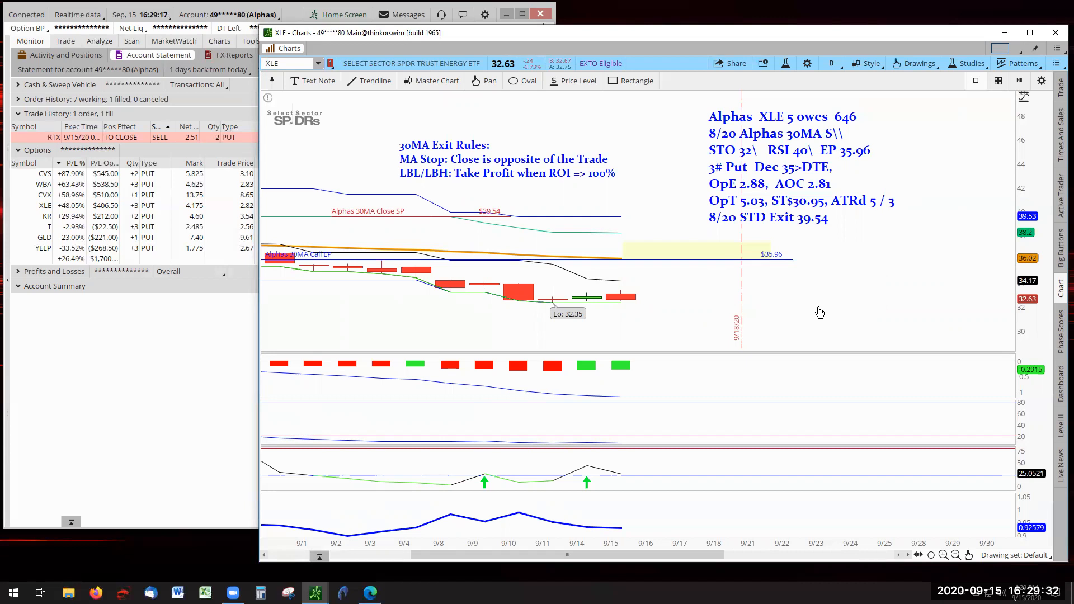
{"action": "mouse_move", "coordinate": [740, 277]}
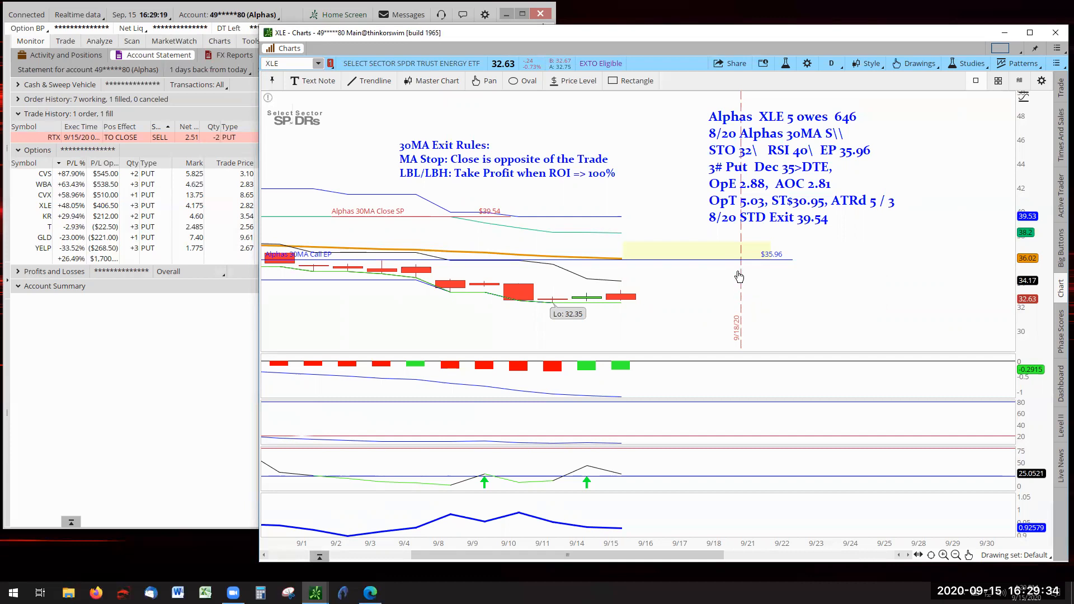
{"action": "mouse_move", "coordinate": [744, 290]}
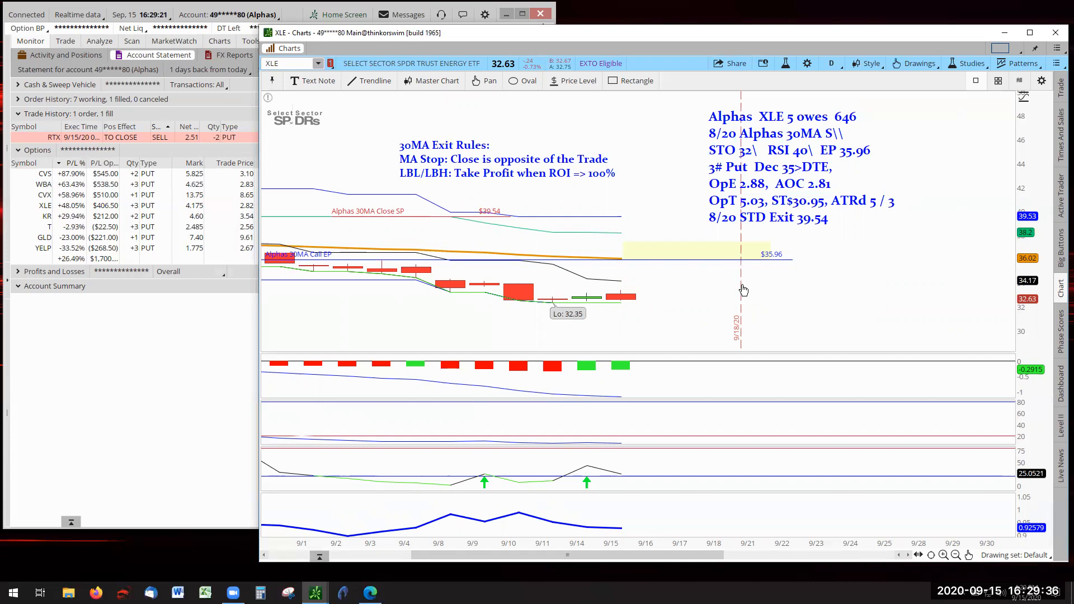
{"action": "mouse_move", "coordinate": [743, 300]}
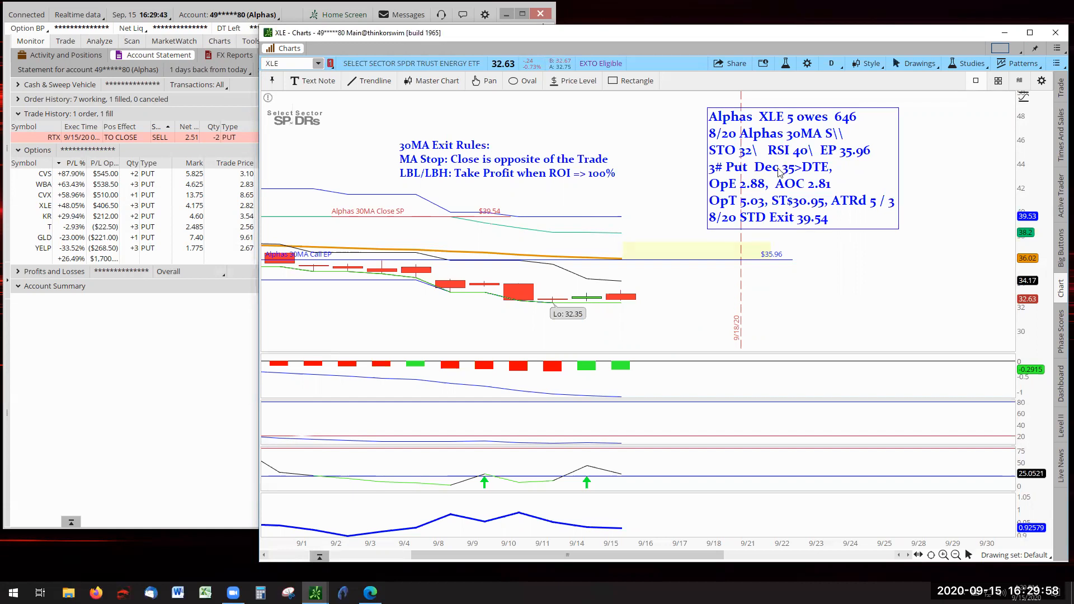
{"action": "mouse_move", "coordinate": [765, 175]}
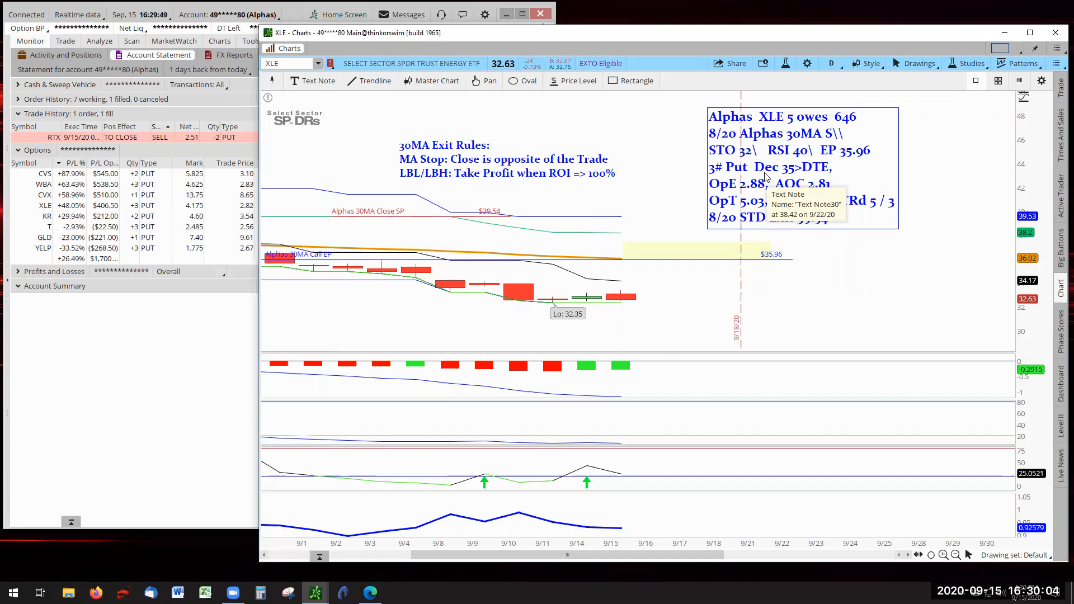
{"action": "mouse_move", "coordinate": [748, 307]}
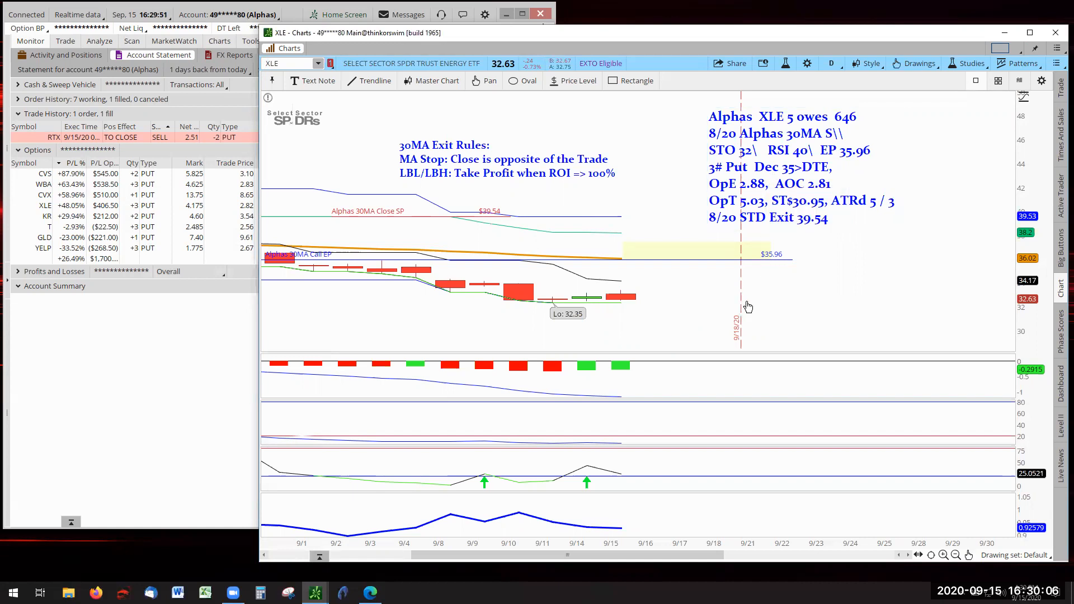
{"action": "mouse_move", "coordinate": [789, 299]}
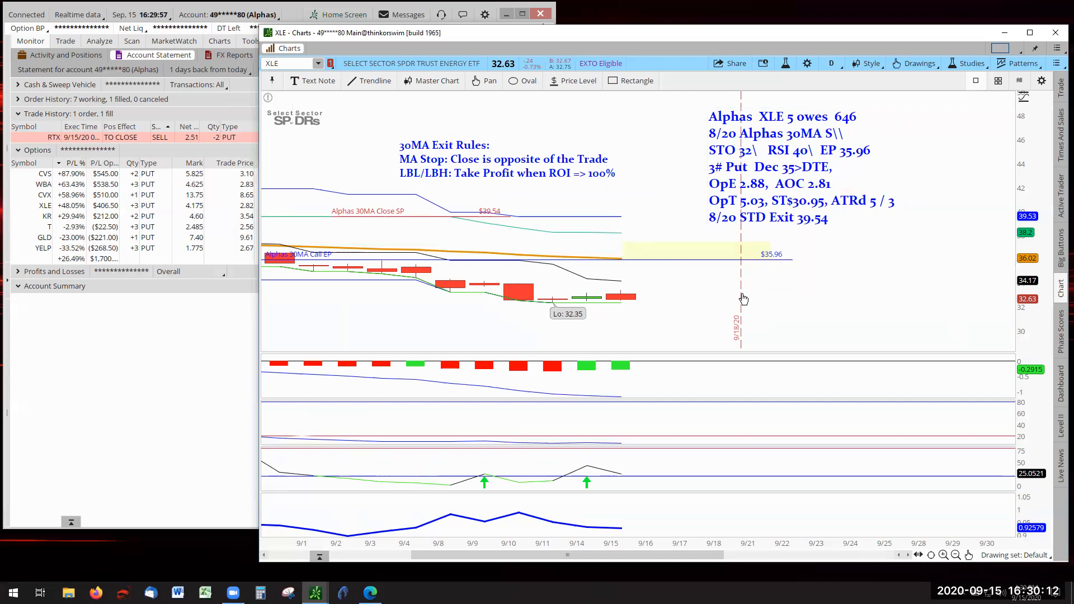
{"action": "mouse_move", "coordinate": [676, 295]}
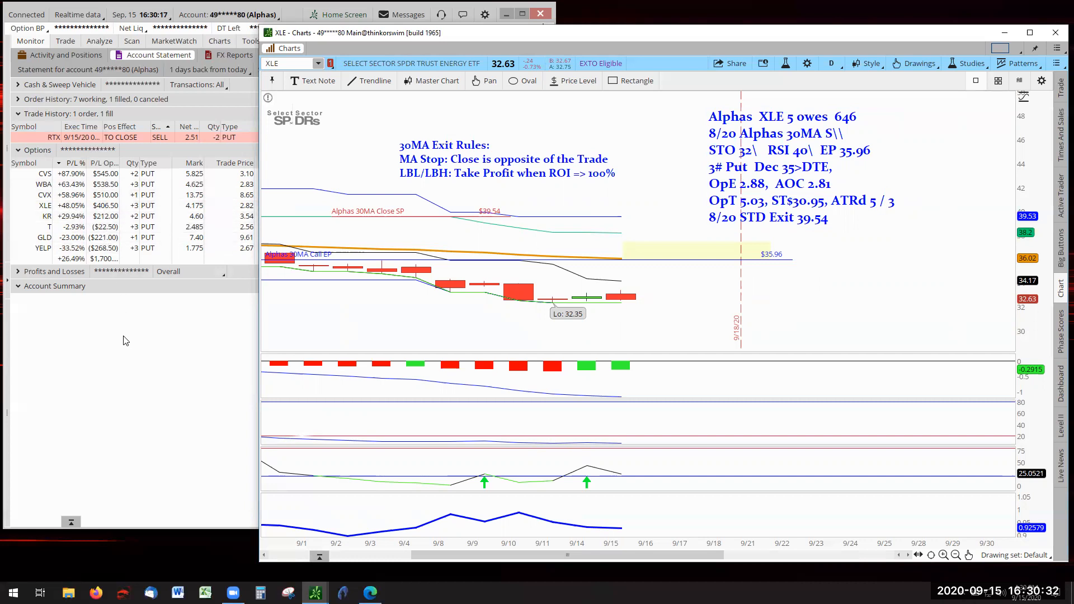
{"action": "left_click", "coordinate": [801, 168]}
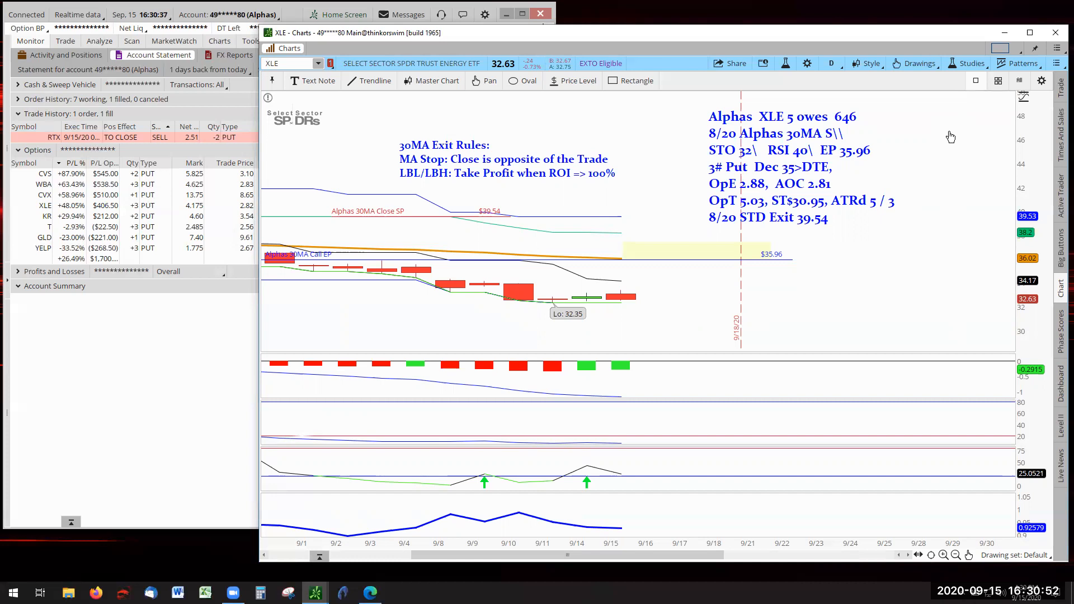
{"action": "mouse_move", "coordinate": [707, 232]}
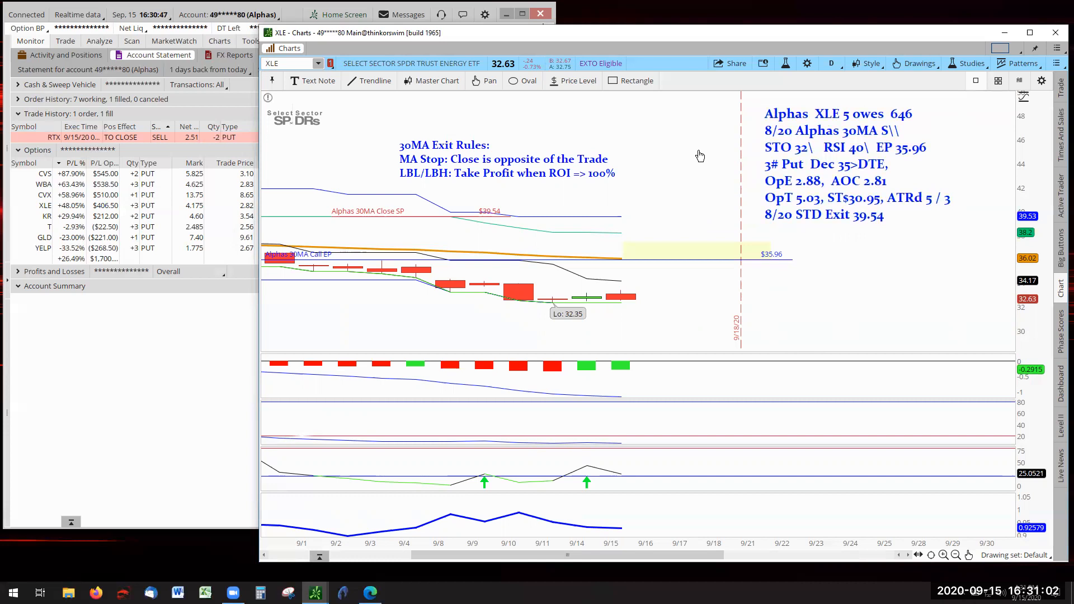
{"action": "mouse_move", "coordinate": [151, 373]}
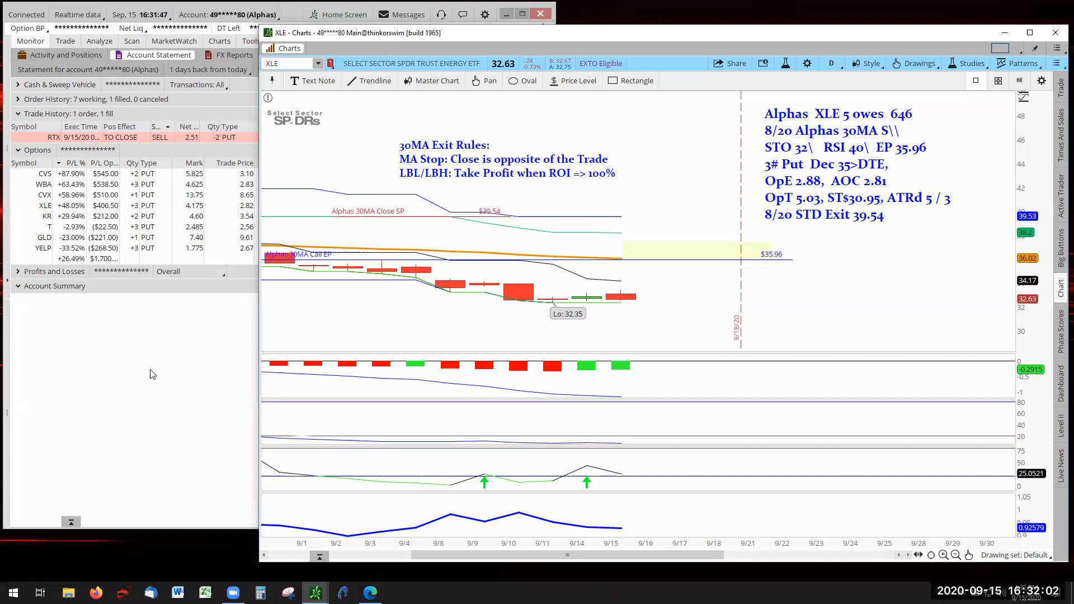
{"action": "mouse_move", "coordinate": [743, 310]}
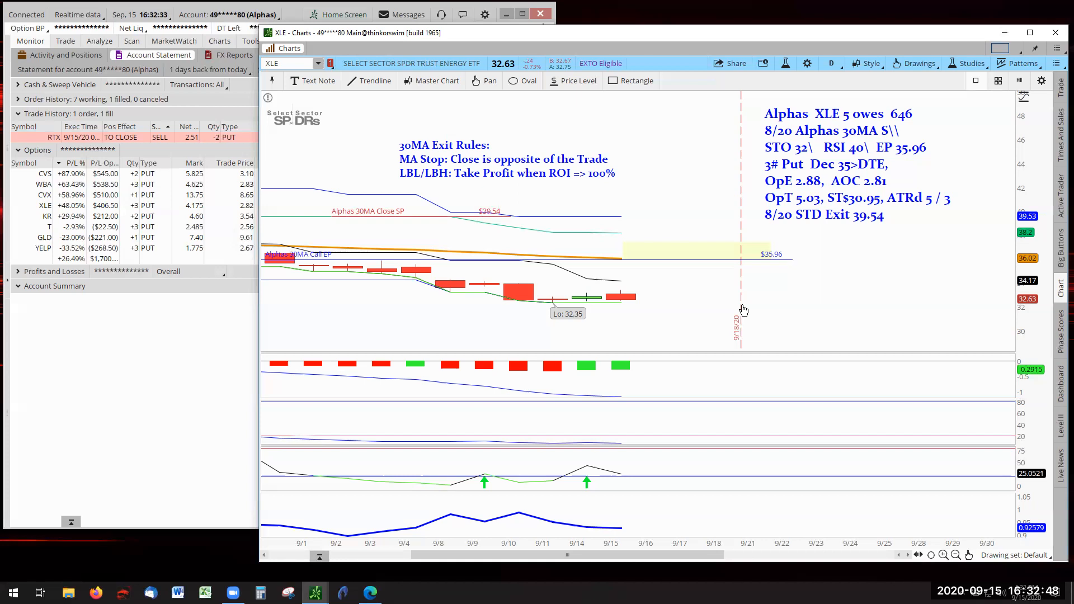
{"action": "mouse_move", "coordinate": [820, 304]}
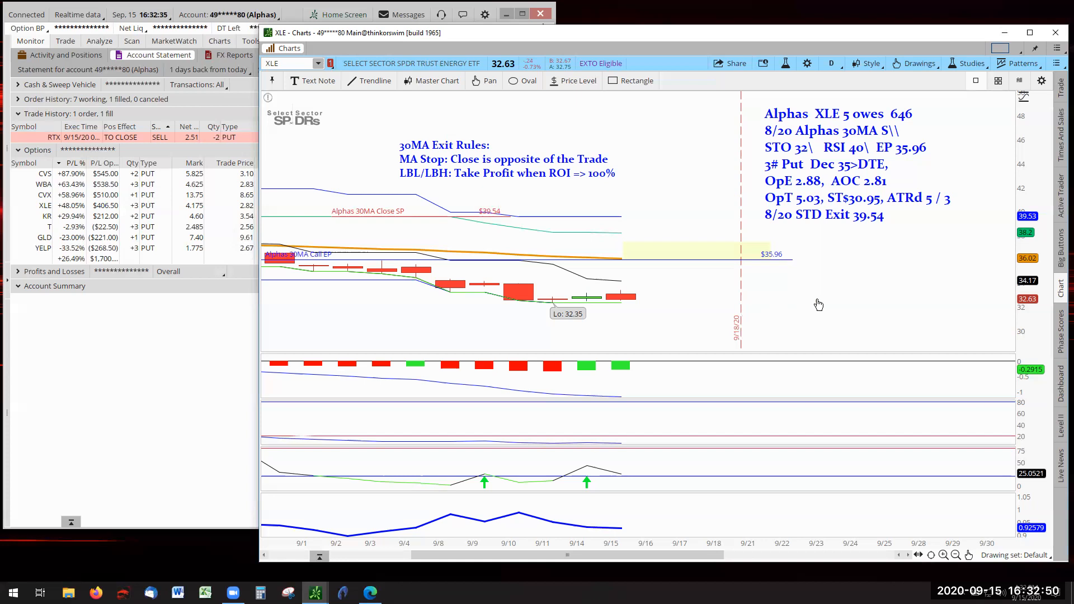
{"action": "mouse_move", "coordinate": [822, 304]}
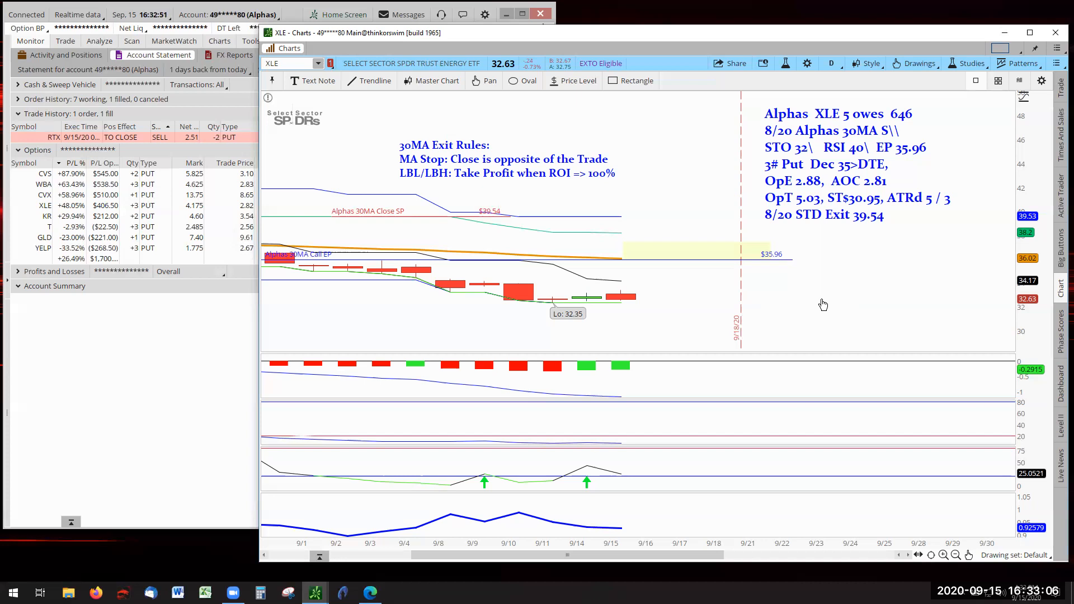
{"action": "mouse_move", "coordinate": [815, 325]}
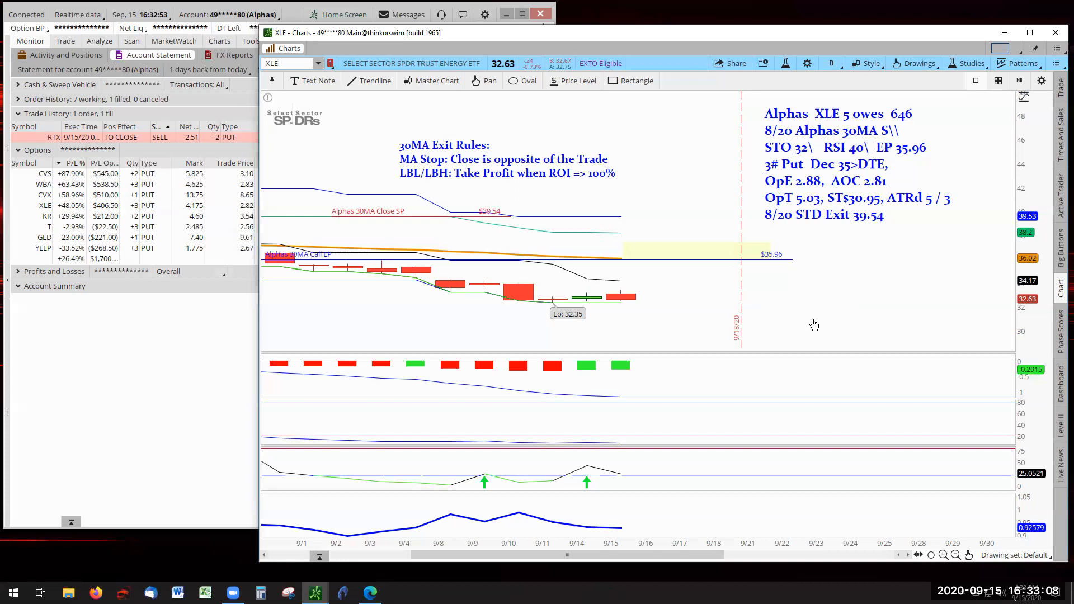
{"action": "mouse_move", "coordinate": [316, 63]}
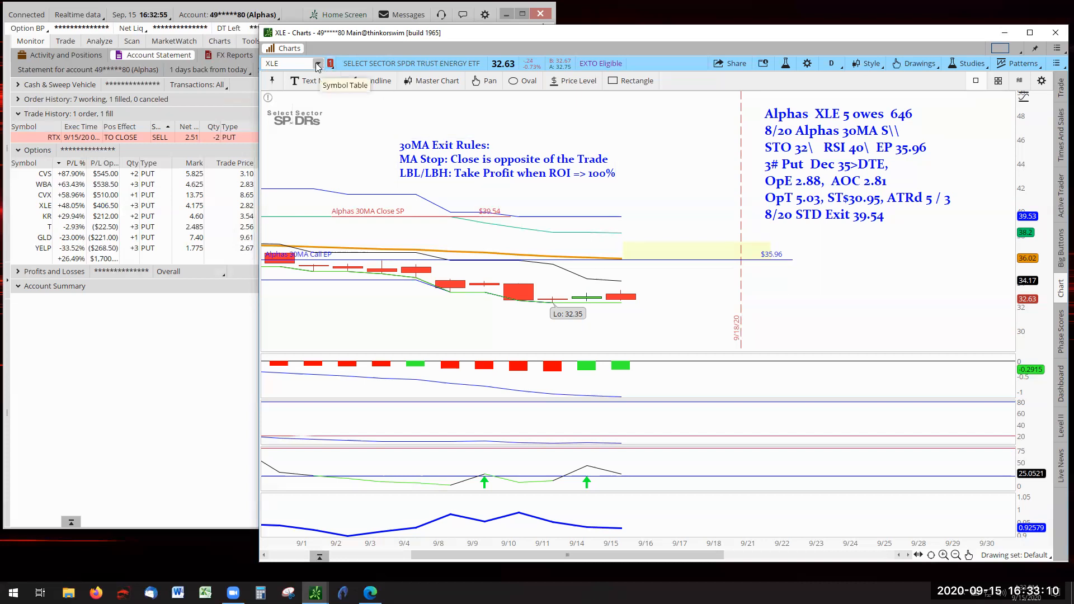
- Chart the Kroger (KR) position with its 34.68 entry and 37.25 exit notes
{"action": "left_click", "coordinate": [317, 63]}
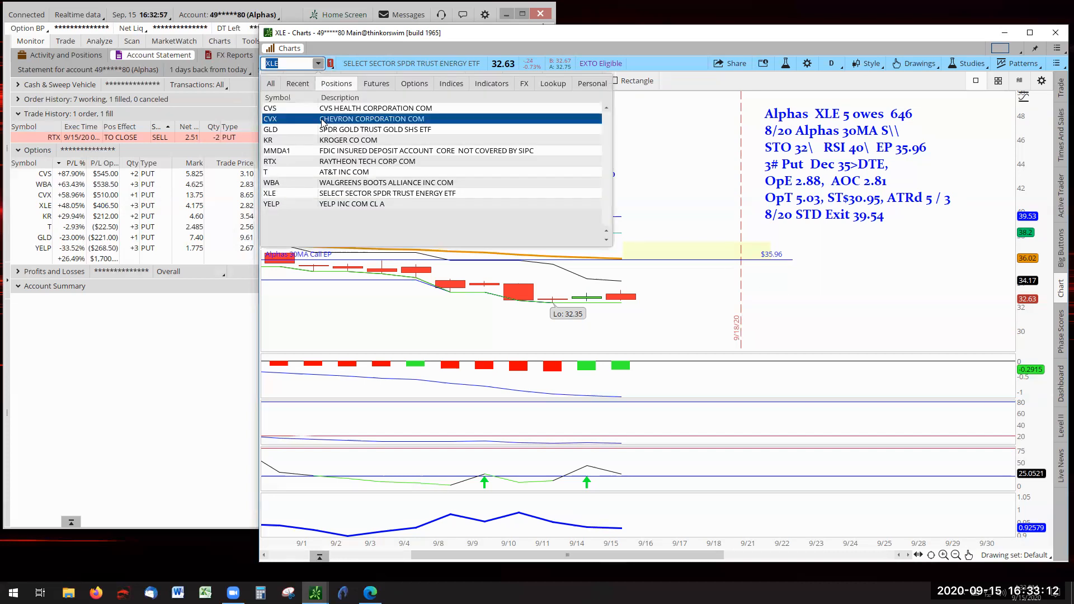
{"action": "left_click", "coordinate": [268, 140]}
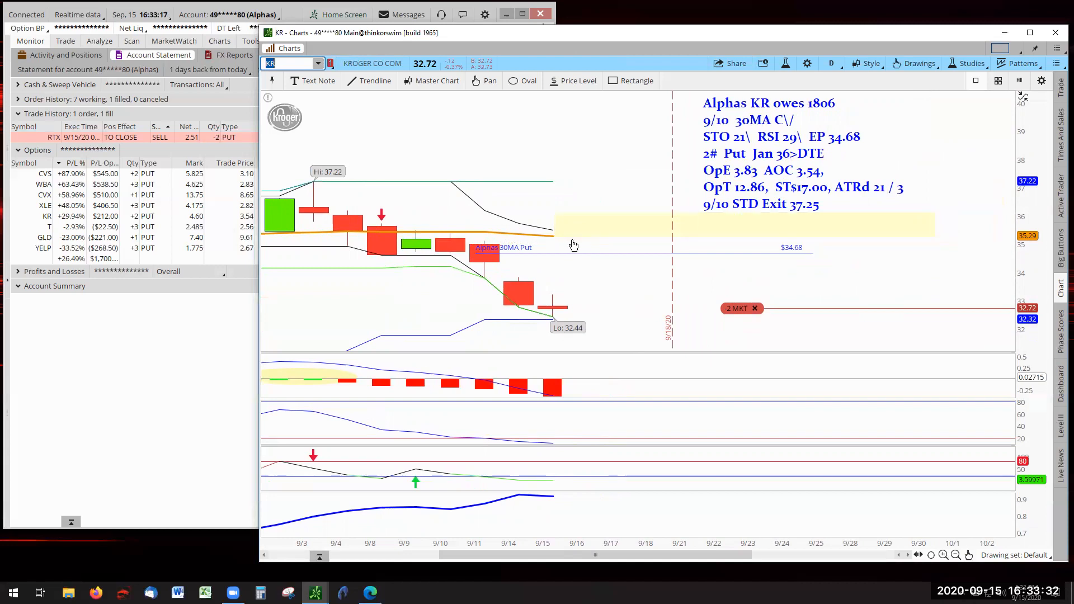
{"action": "mouse_move", "coordinate": [743, 281]}
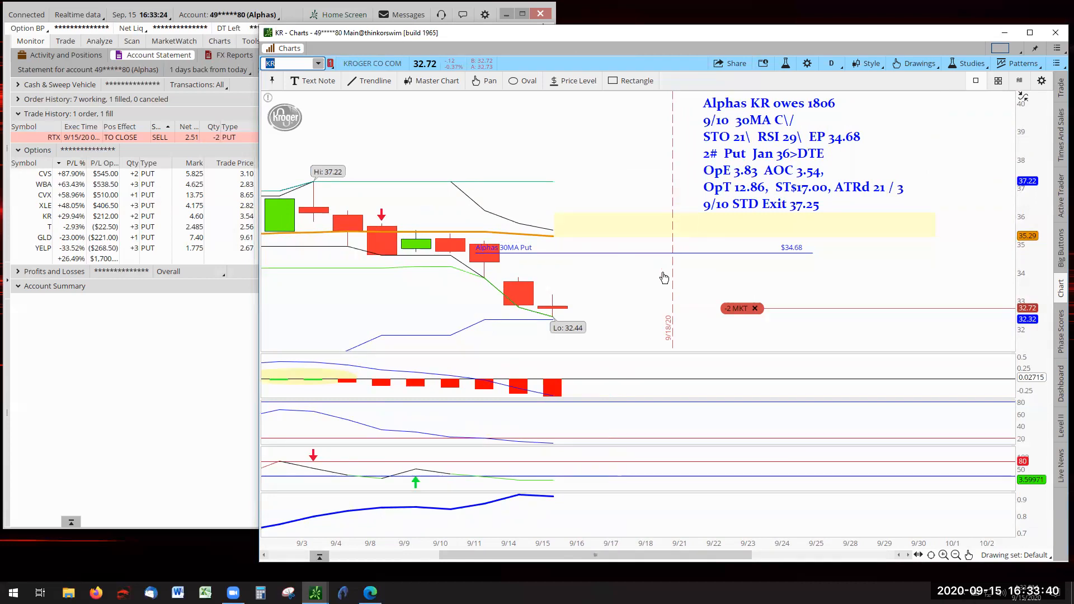
{"action": "mouse_move", "coordinate": [814, 267]}
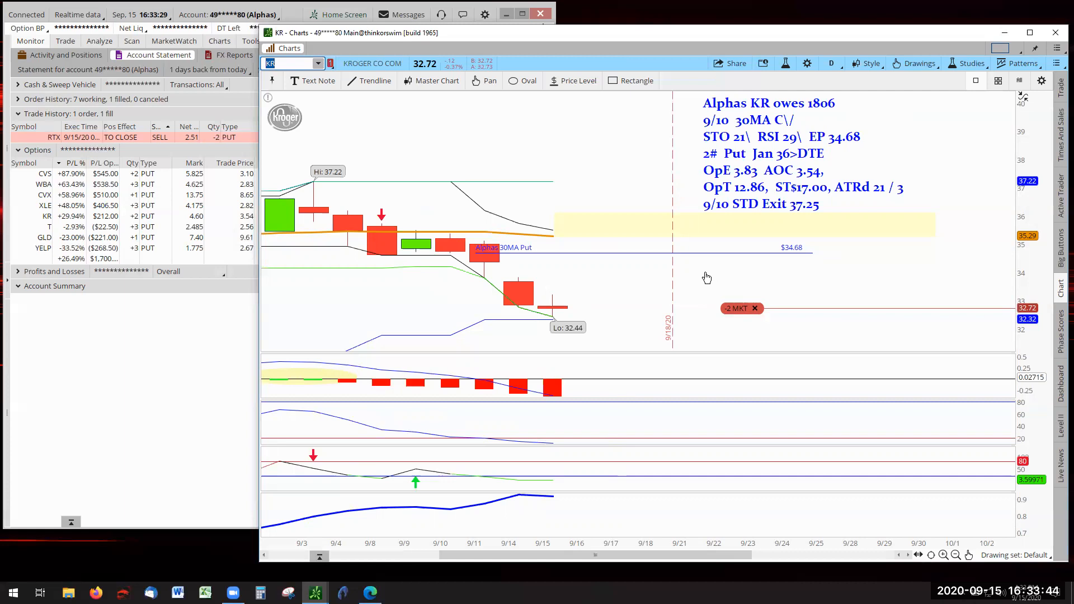
{"action": "mouse_move", "coordinate": [703, 286]}
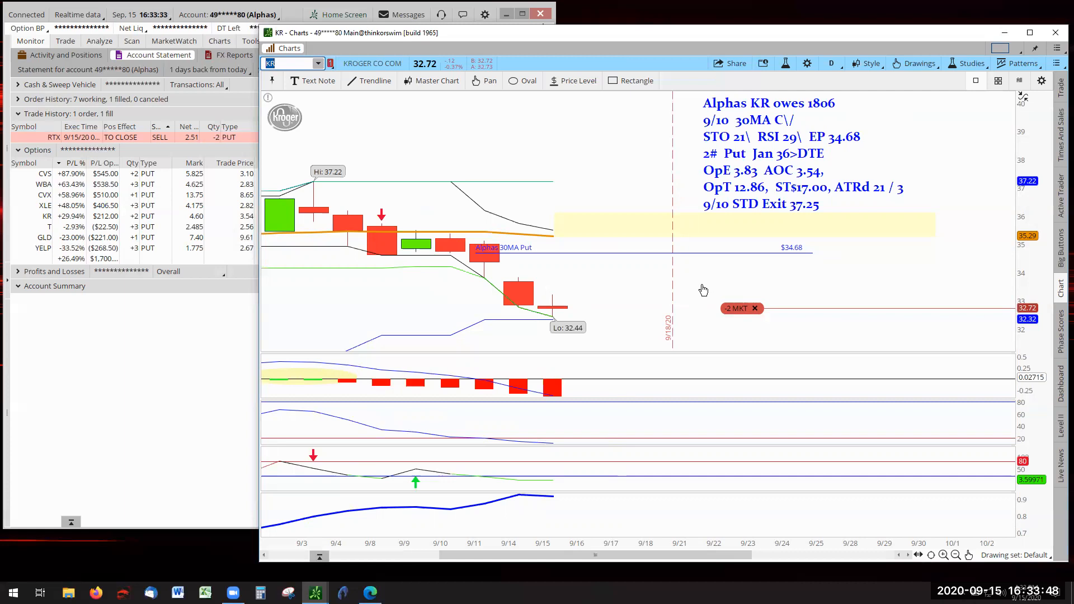
{"action": "mouse_move", "coordinate": [93, 223]}
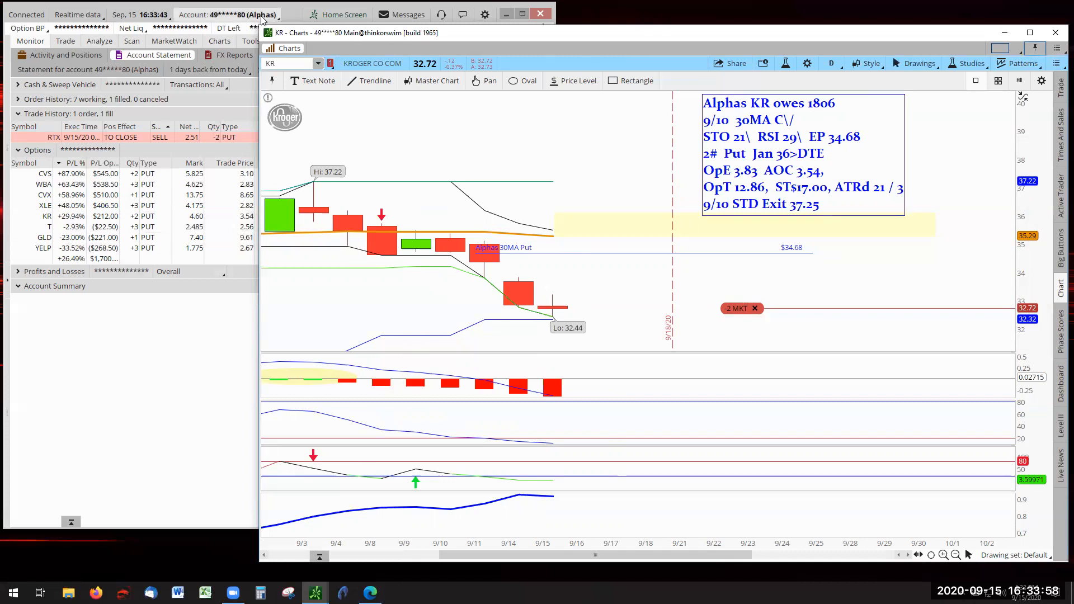
- Switch to the Tigers account and chart Chevron (CVX) with both teams' notes
{"action": "left_click", "coordinate": [226, 14]}
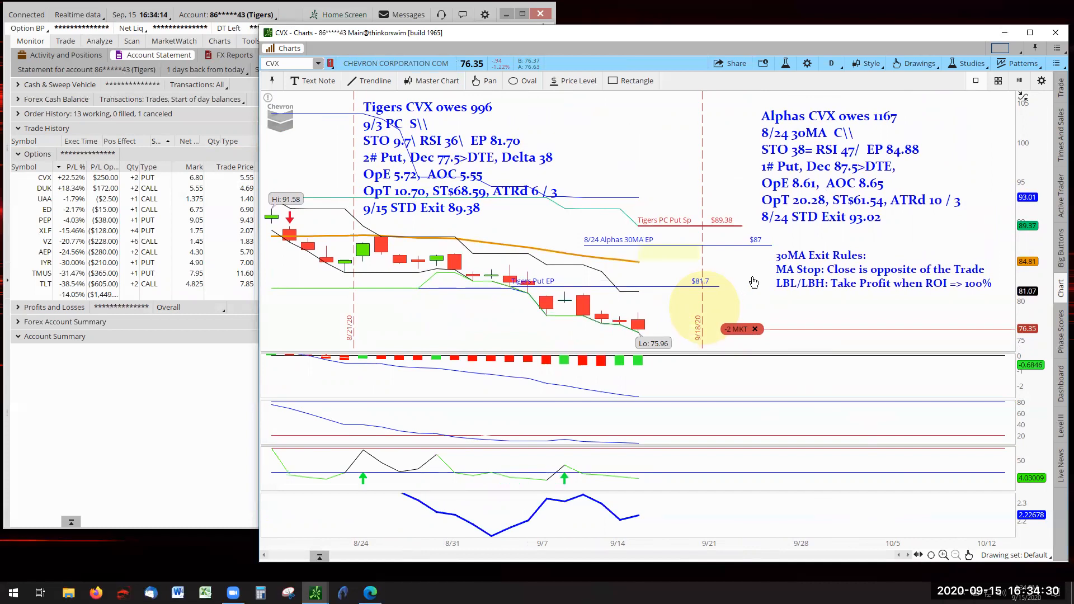
{"action": "mouse_move", "coordinate": [759, 279]}
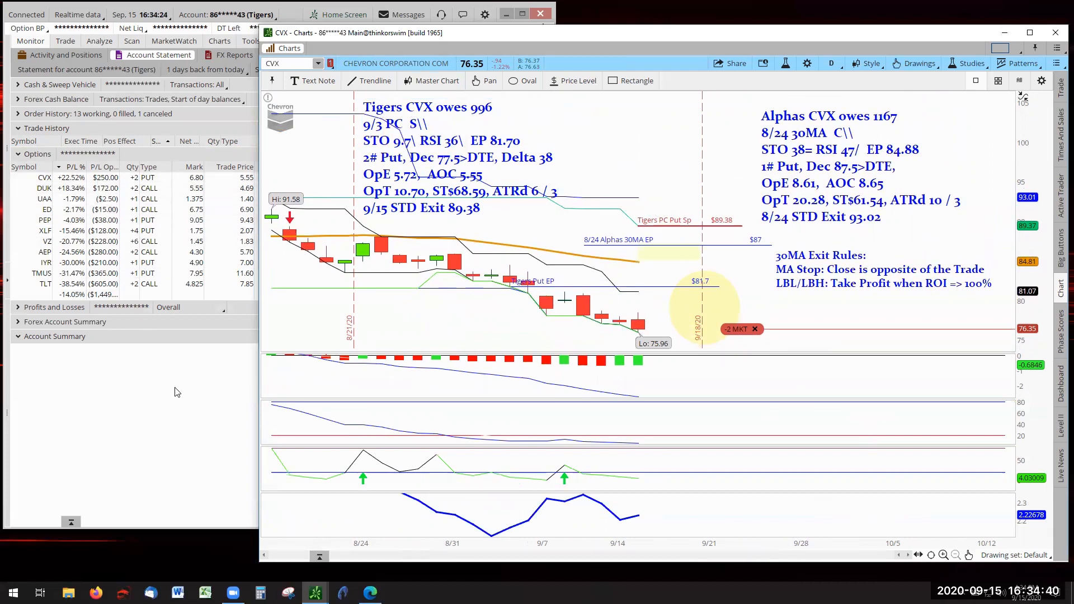
- Chart Duke Energy (DUK) from positions, then bring up the Losers Become Winners slide in Edge
{"action": "left_click", "coordinate": [317, 62]}
{"action": "type", "text": "DUK"}
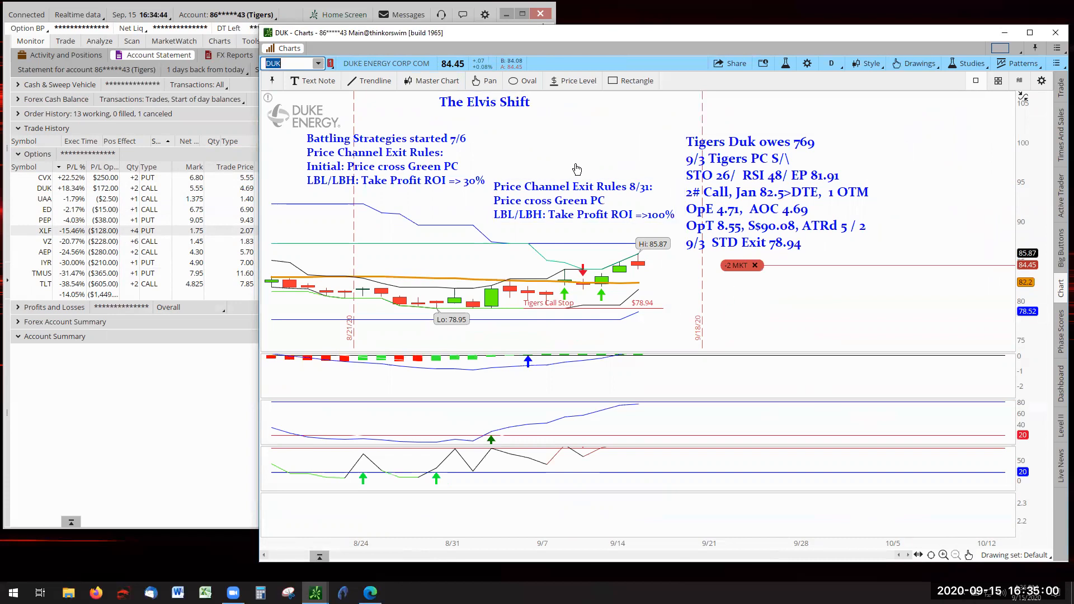
{"action": "left_click", "coordinate": [394, 158]}
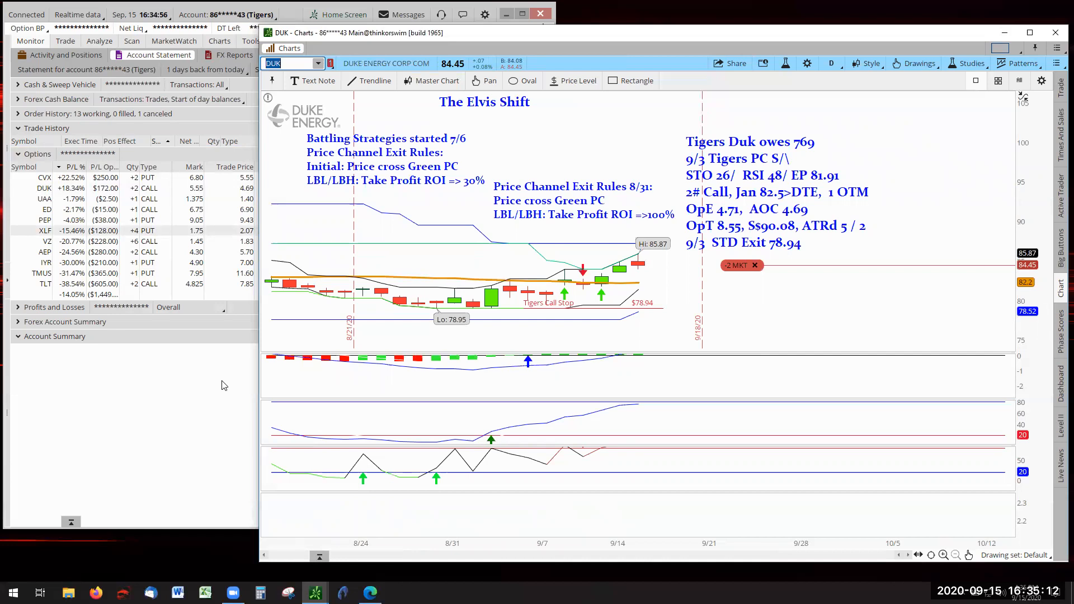
{"action": "mouse_move", "coordinate": [336, 349]}
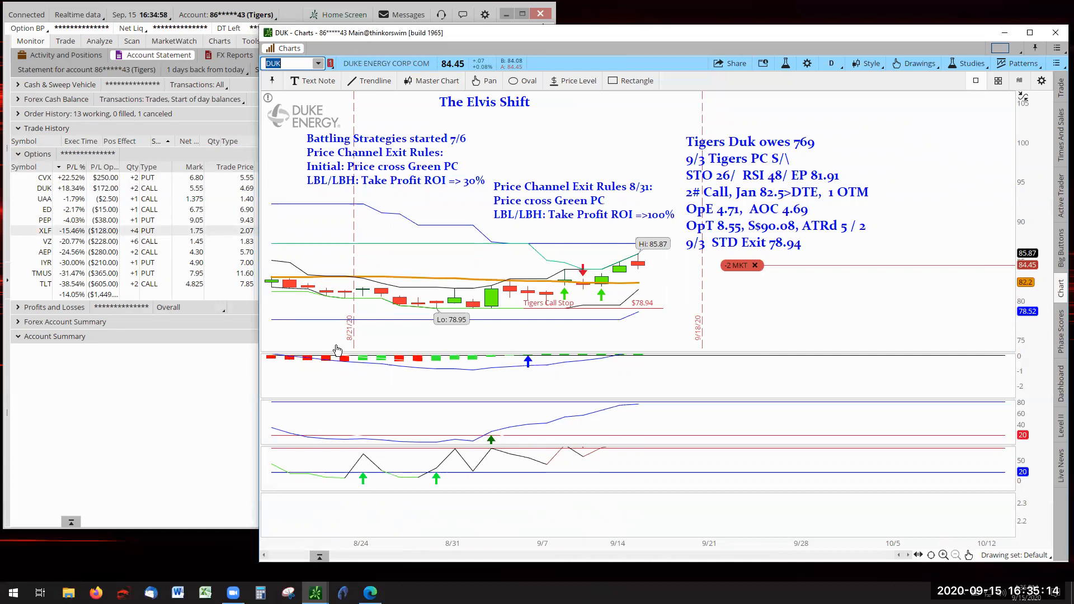
{"action": "mouse_move", "coordinate": [657, 290]}
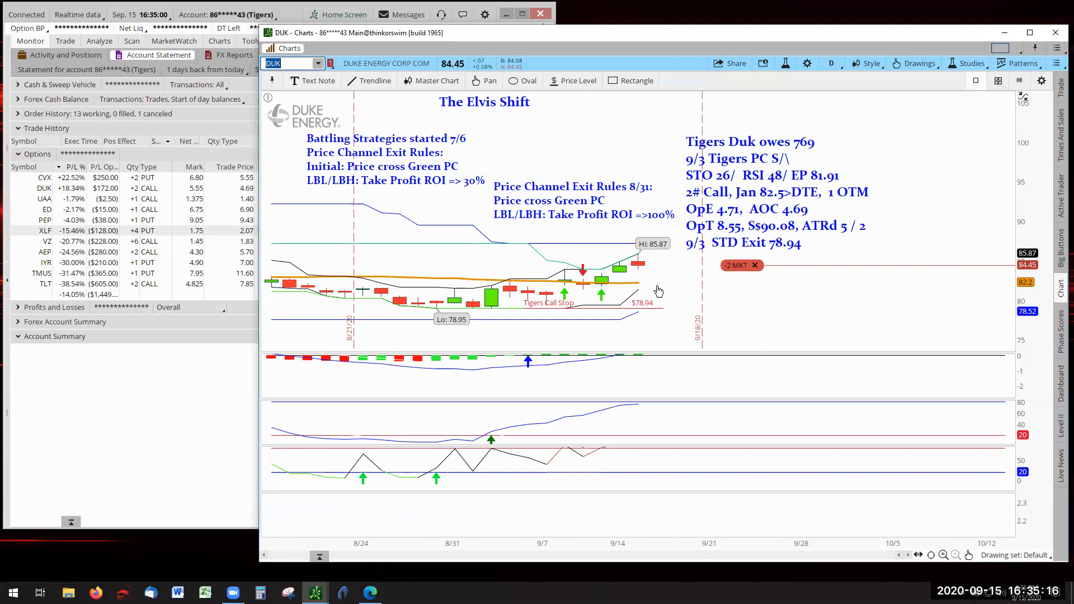
{"action": "mouse_move", "coordinate": [121, 430]}
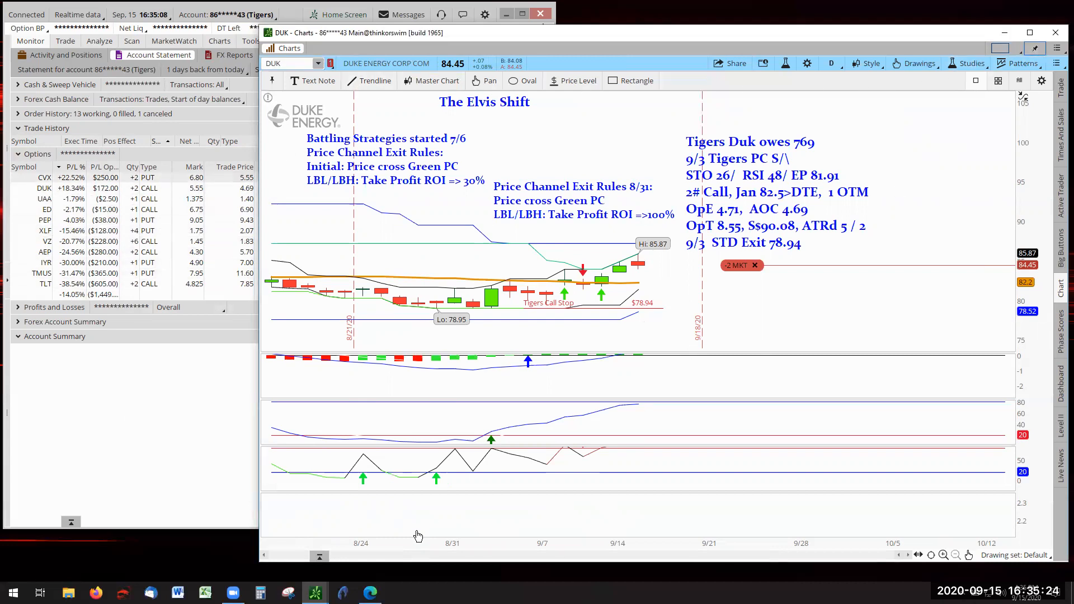
{"action": "left_click", "coordinate": [369, 593]}
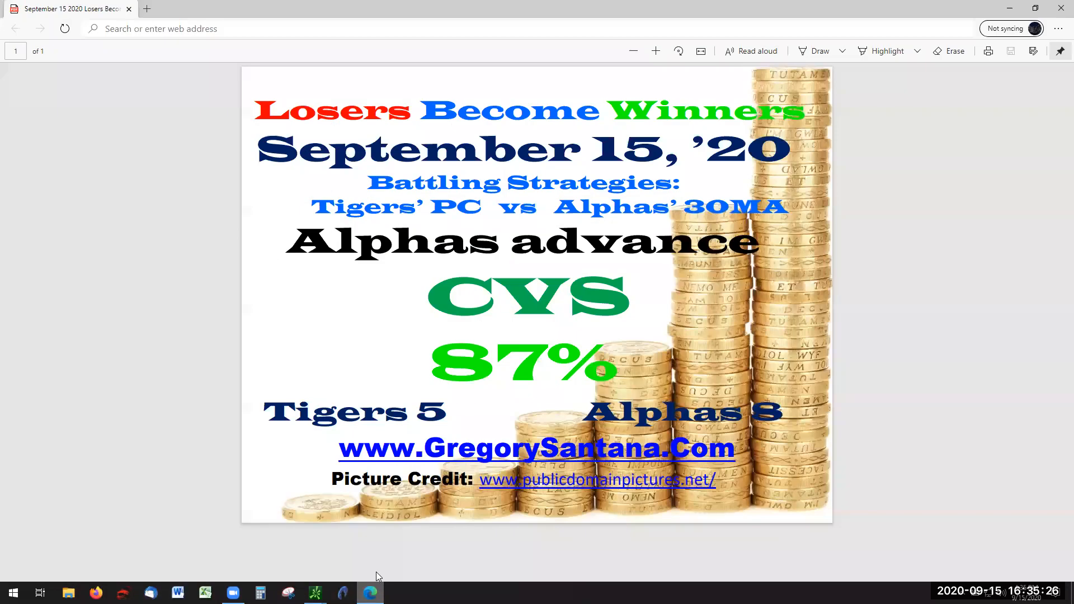